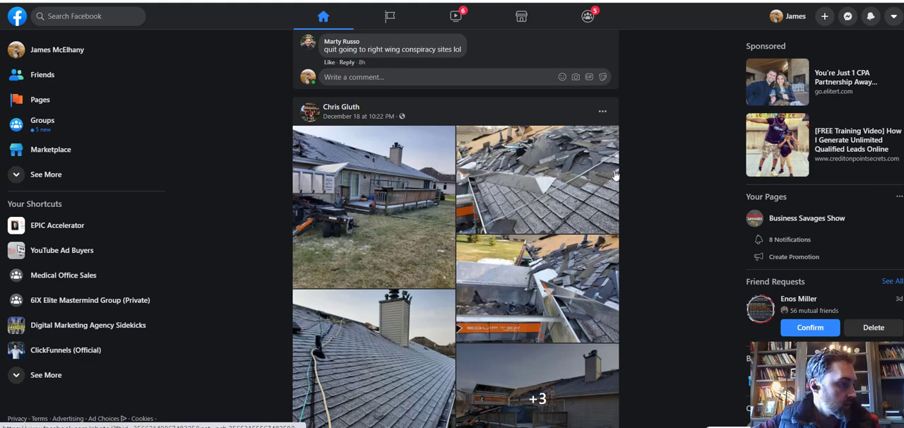
{"action": "mouse_move", "coordinate": [591, 196]}
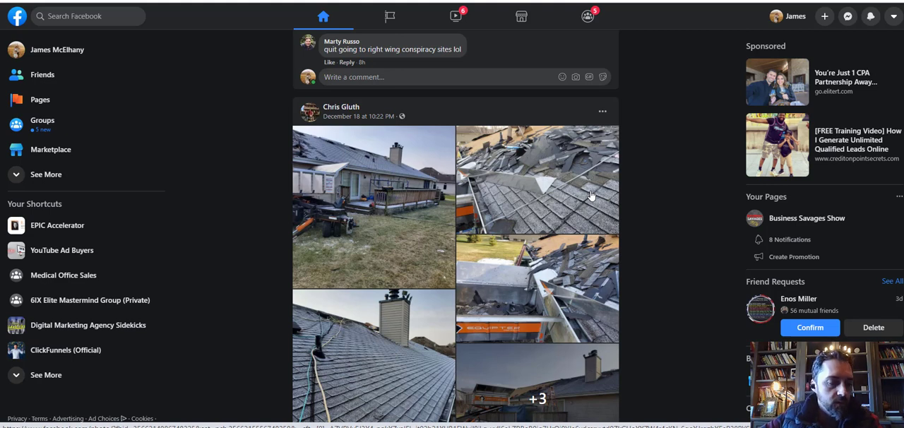
{"action": "mouse_move", "coordinate": [596, 173]}
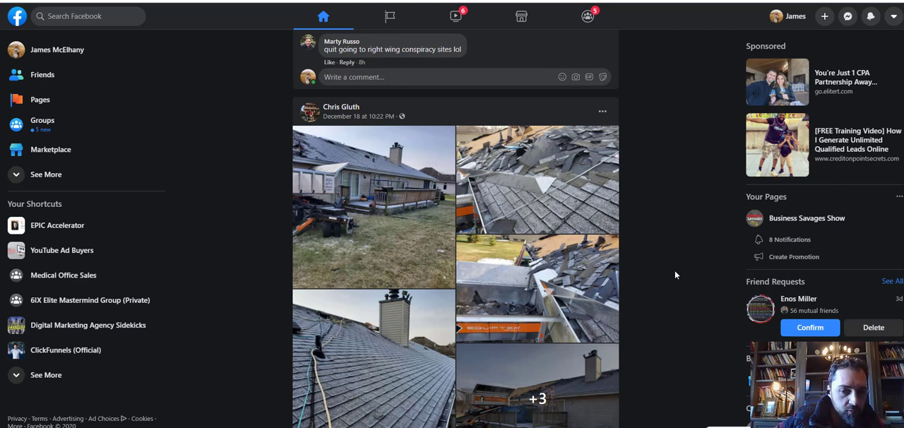
{"action": "mouse_move", "coordinate": [671, 235]}
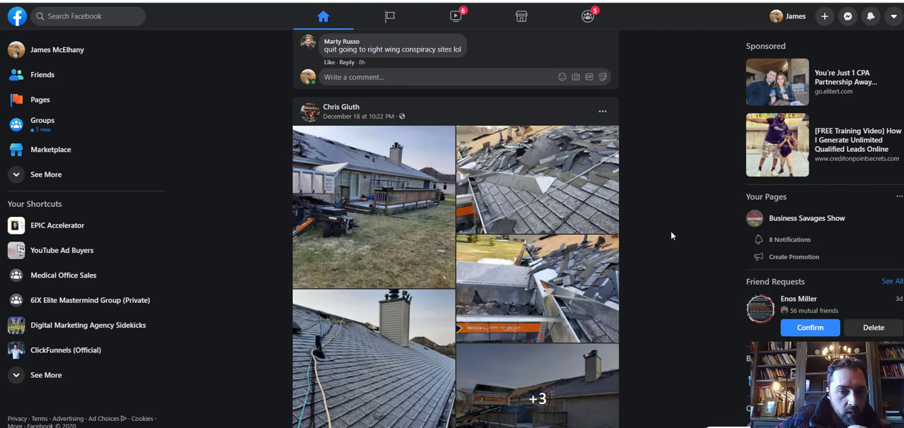
{"action": "mouse_move", "coordinate": [669, 217]}
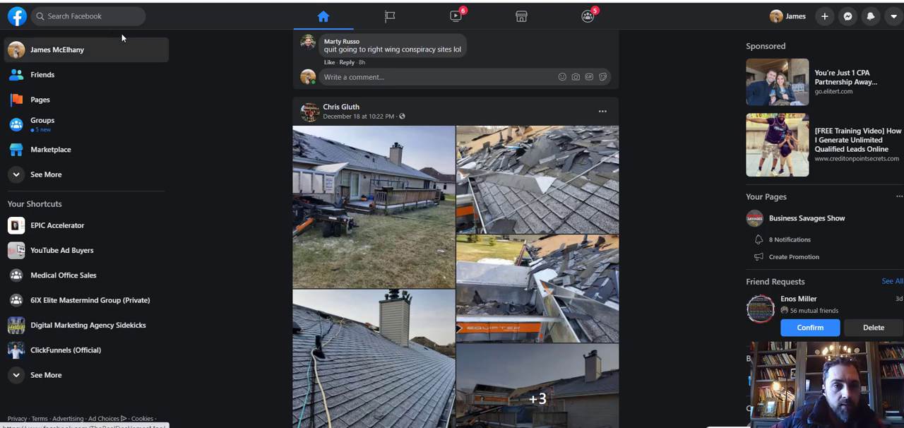
Step: Run a Facebook search for "Roofing" and scan the people, groups and pages results
{"action": "left_click", "coordinate": [84, 15]}
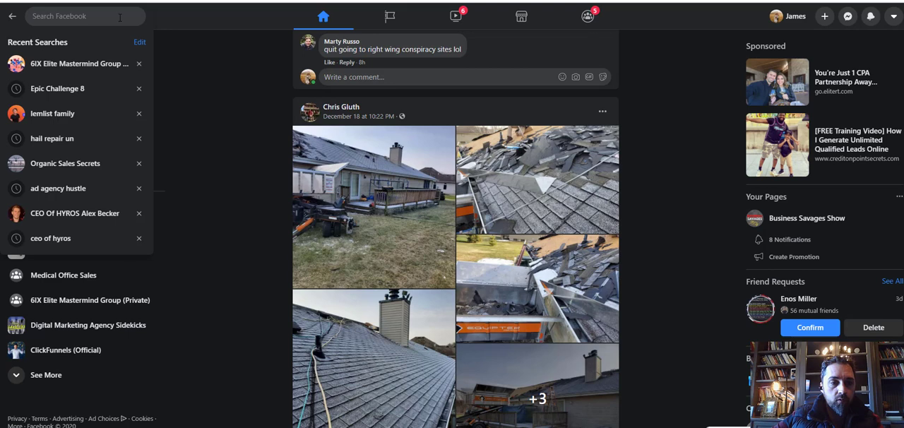
{"action": "type", "text": "Roofing"}
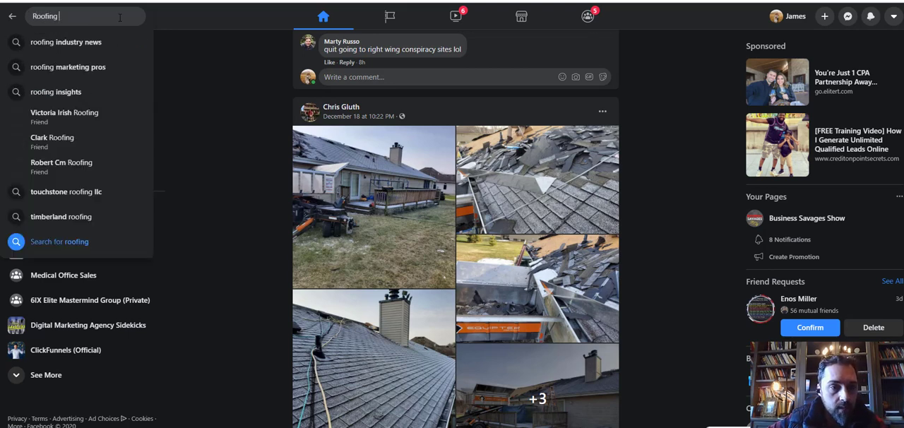
{"action": "key", "text": "enter"}
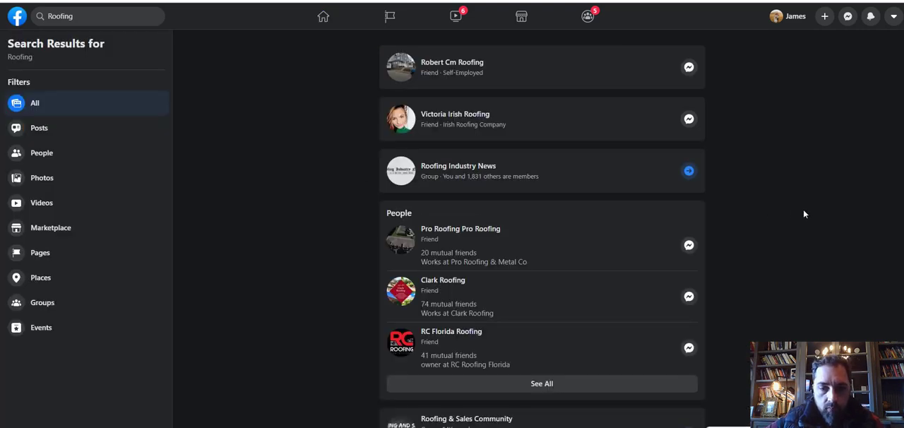
{"action": "scroll", "scroll_direction": "down", "scroll_amount": 3}
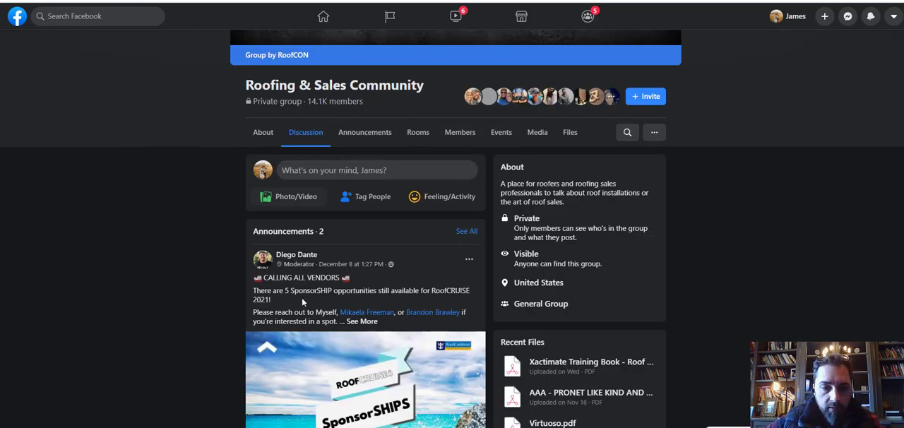
Step: Scroll through the Roofing & Sales Community group's Discussion feed posts
{"action": "scroll", "scroll_direction": "down", "scroll_amount": 3}
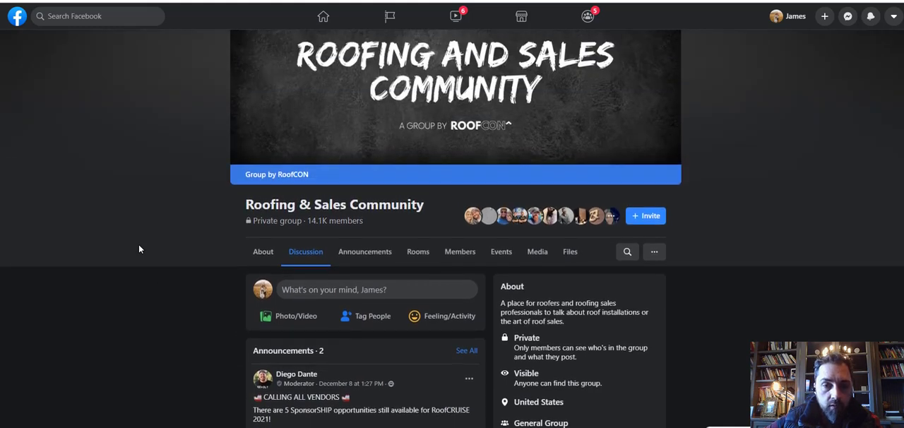
{"action": "scroll", "scroll_direction": "down", "scroll_amount": 3}
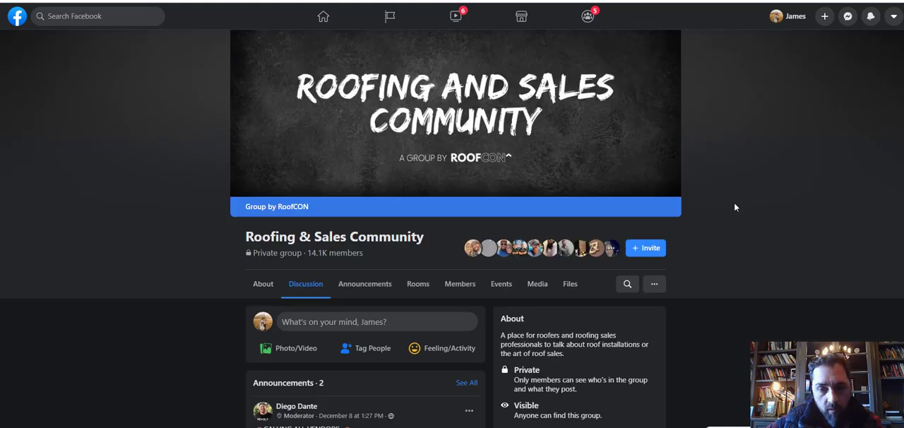
{"action": "scroll", "scroll_direction": "down", "scroll_amount": 3}
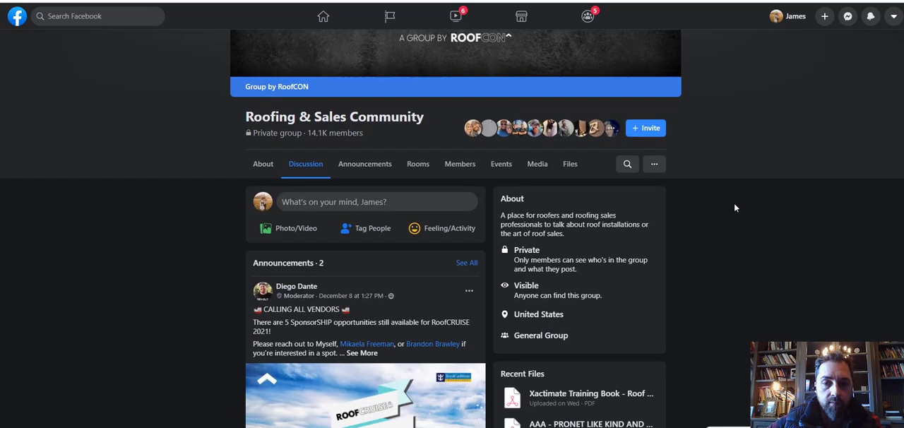
{"action": "mouse_move", "coordinate": [784, 277]}
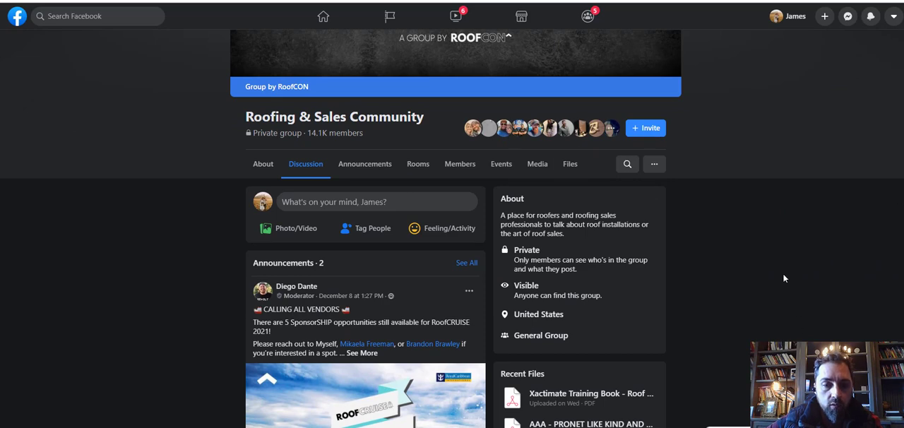
{"action": "scroll", "scroll_direction": "down", "scroll_amount": 3}
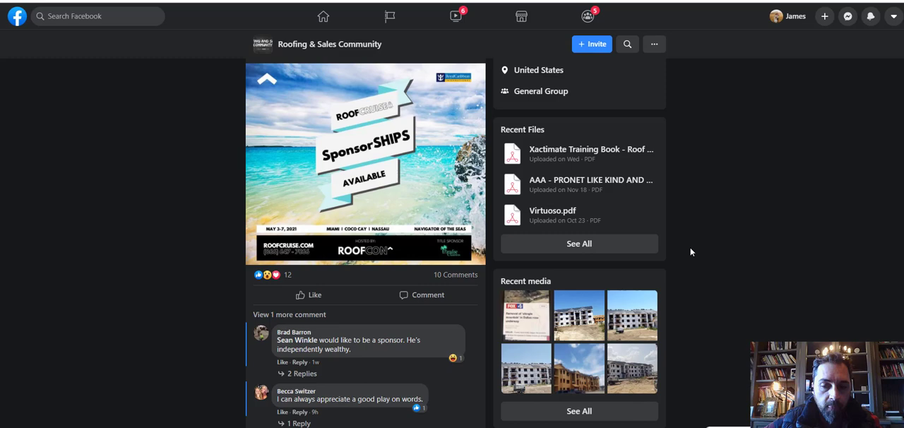
{"action": "scroll", "scroll_direction": "down", "scroll_amount": 3}
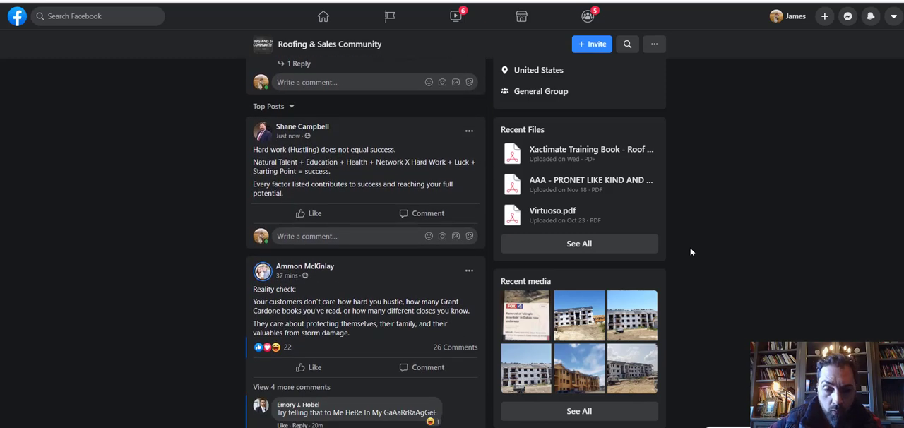
{"action": "scroll", "scroll_direction": "down", "scroll_amount": 3}
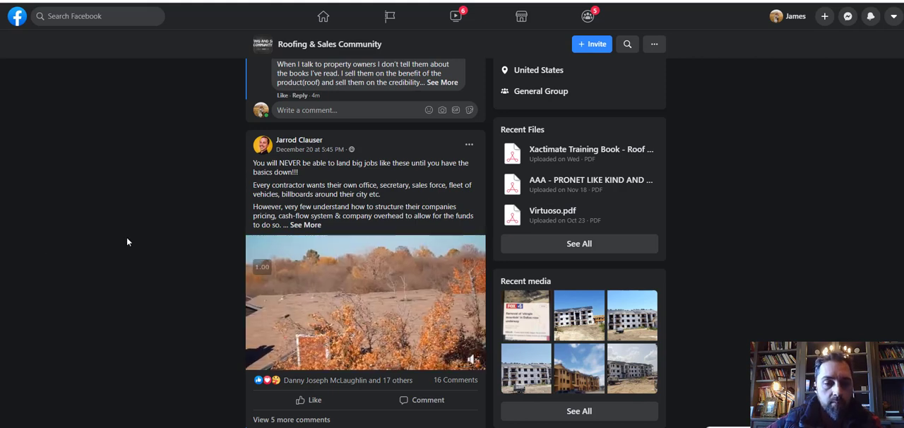
{"action": "scroll", "scroll_direction": "down", "scroll_amount": 3}
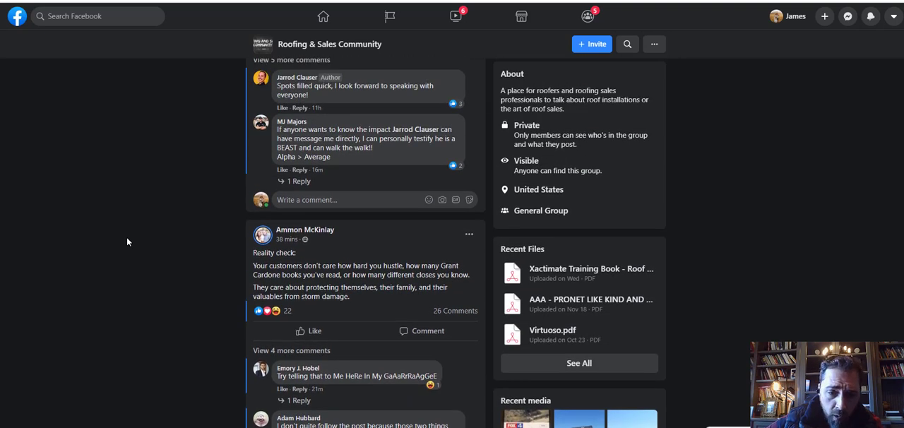
{"action": "mouse_move", "coordinate": [754, 241]}
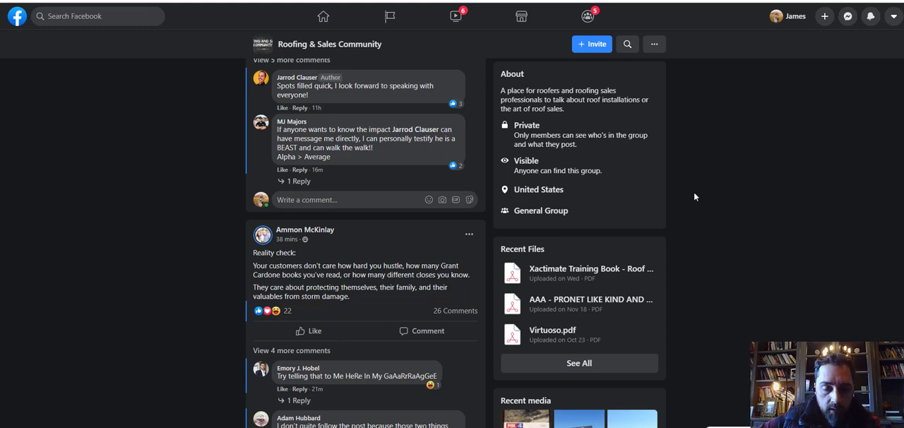
{"action": "scroll", "scroll_direction": "down", "scroll_amount": 3}
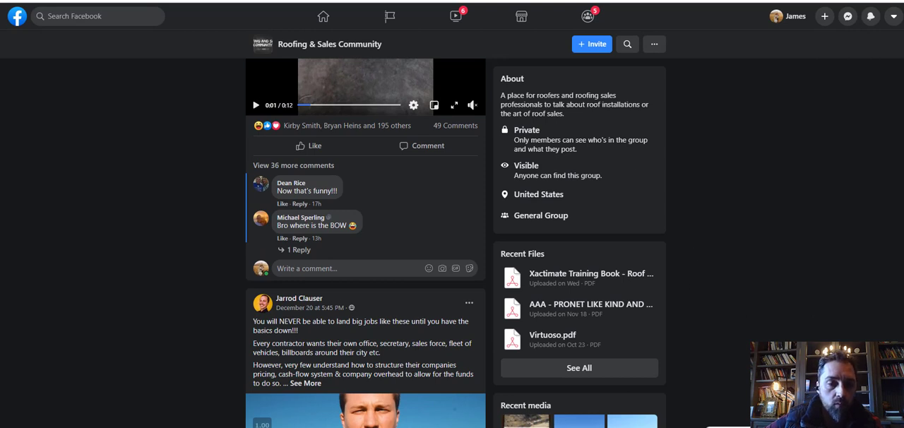
{"action": "mouse_move", "coordinate": [722, 307]}
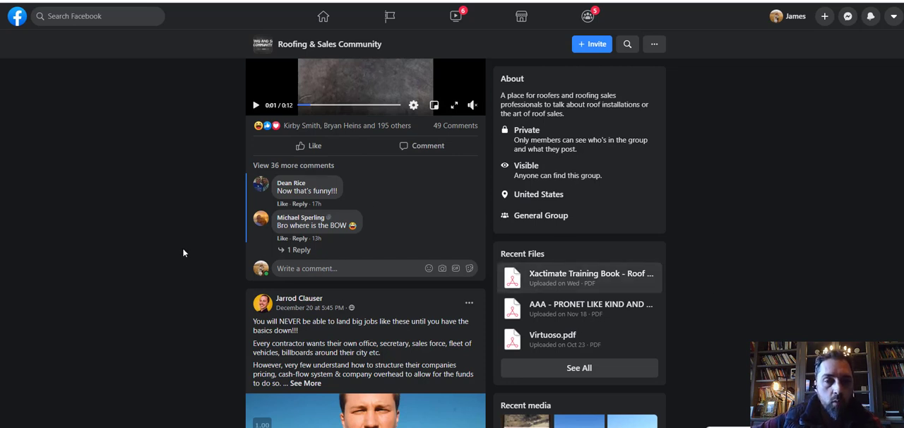
{"action": "scroll", "scroll_direction": "down", "scroll_amount": 3}
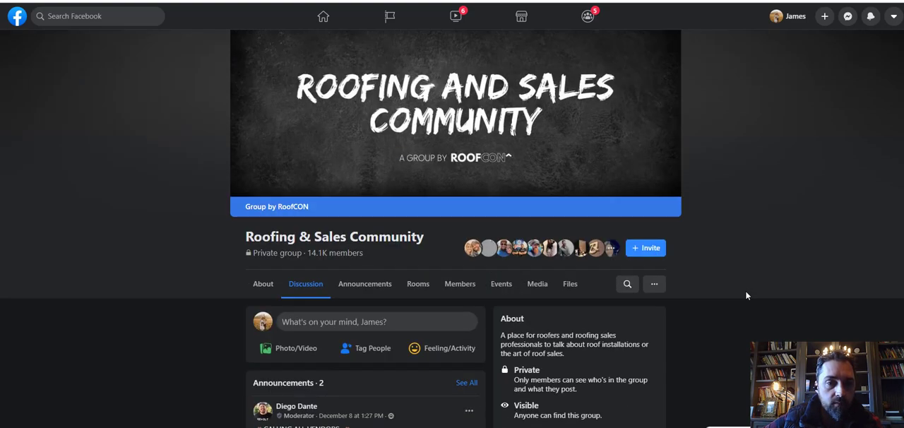
{"action": "scroll", "scroll_direction": "down", "scroll_amount": 3}
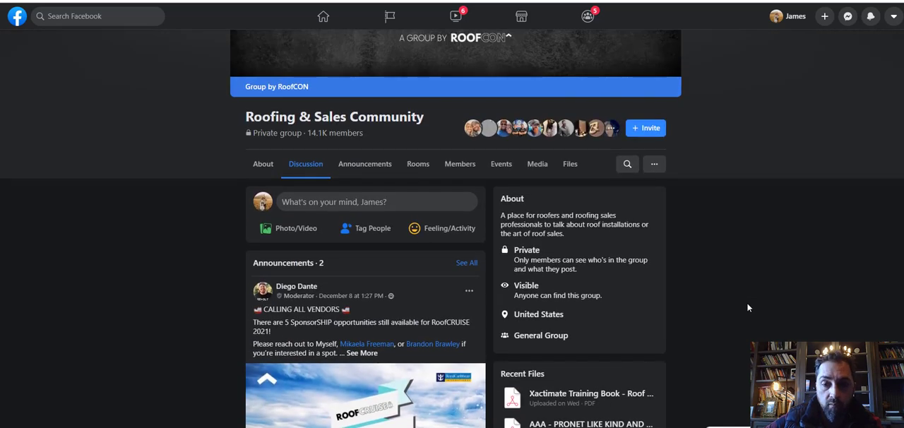
{"action": "mouse_move", "coordinate": [441, 233]}
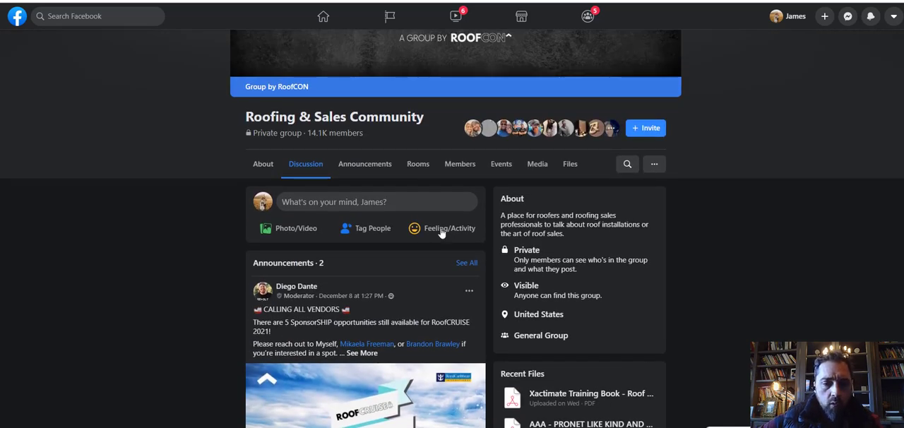
{"action": "left_click", "coordinate": [626, 163]}
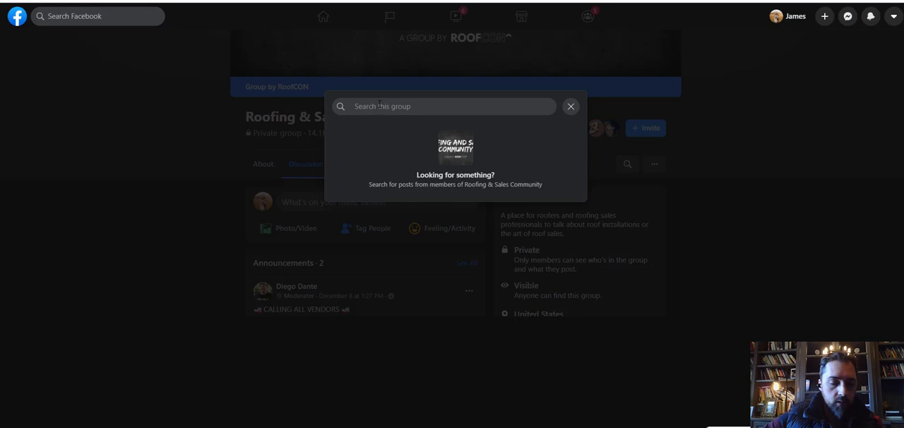
{"action": "type", "text": "Arlington"}
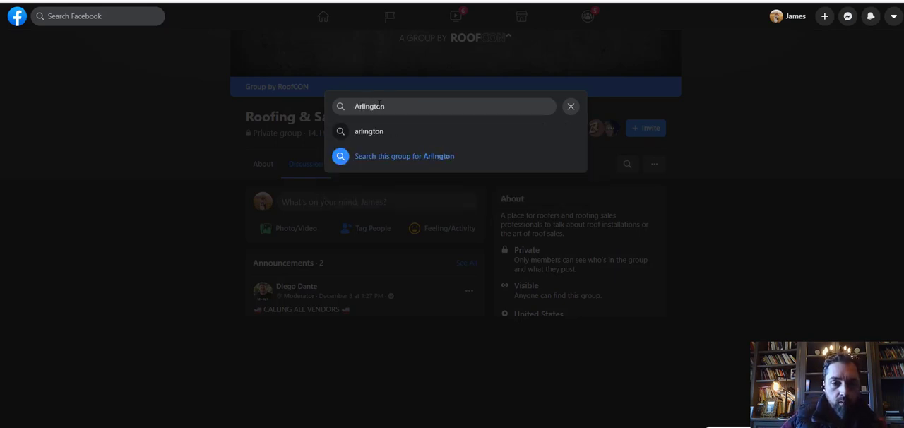
{"action": "left_click", "coordinate": [403, 156]}
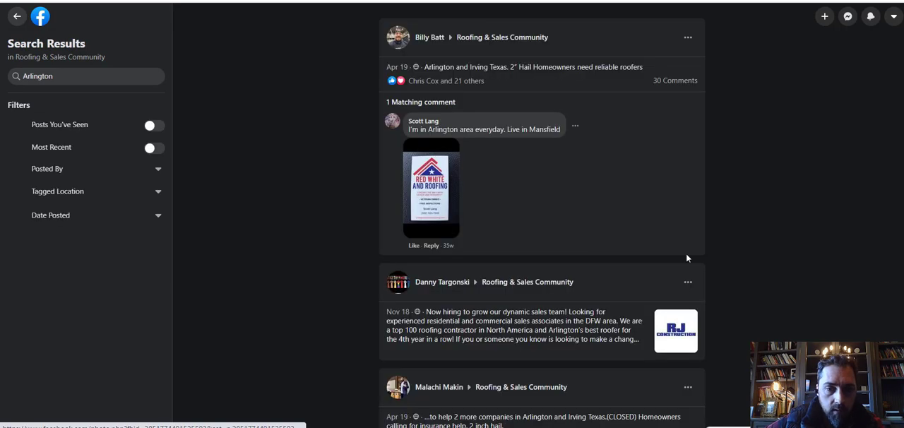
{"action": "mouse_move", "coordinate": [743, 170]}
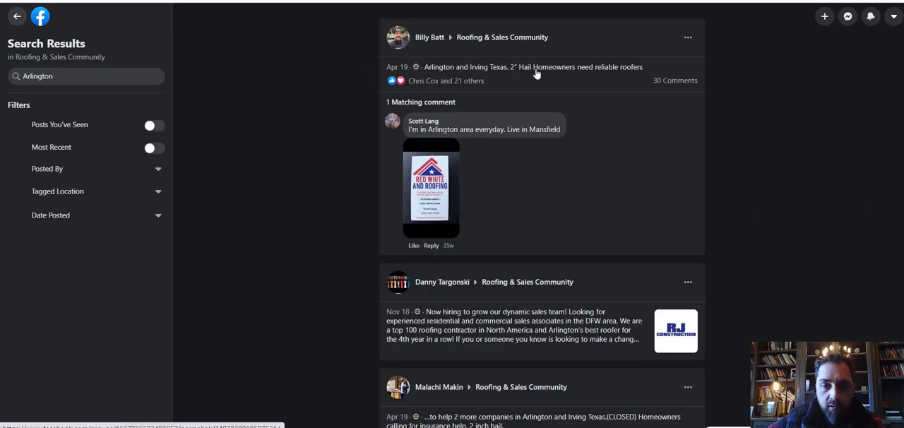
{"action": "mouse_move", "coordinate": [607, 70]}
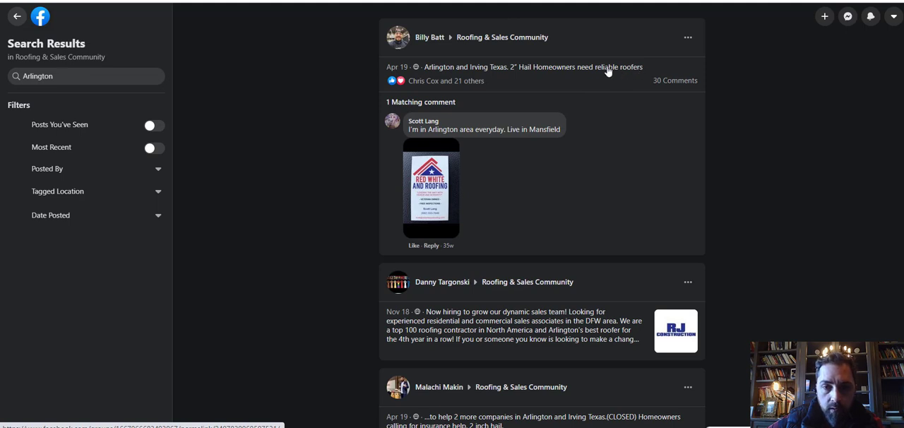
{"action": "mouse_move", "coordinate": [743, 94]}
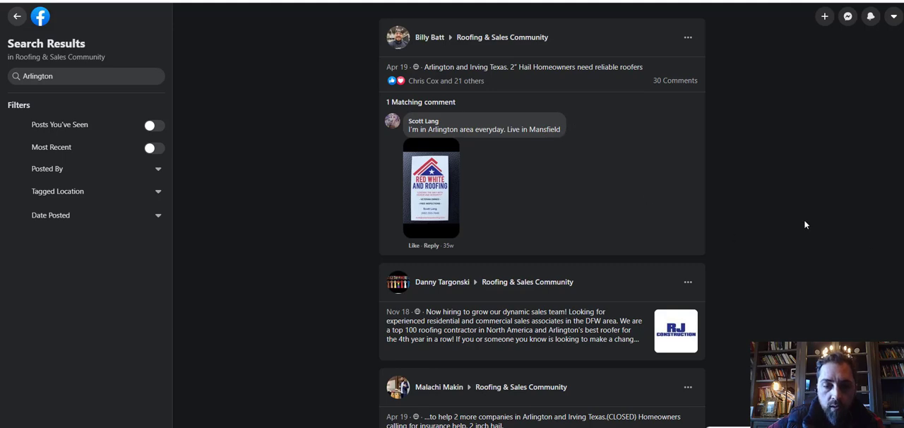
{"action": "scroll", "scroll_direction": "down", "scroll_amount": 3}
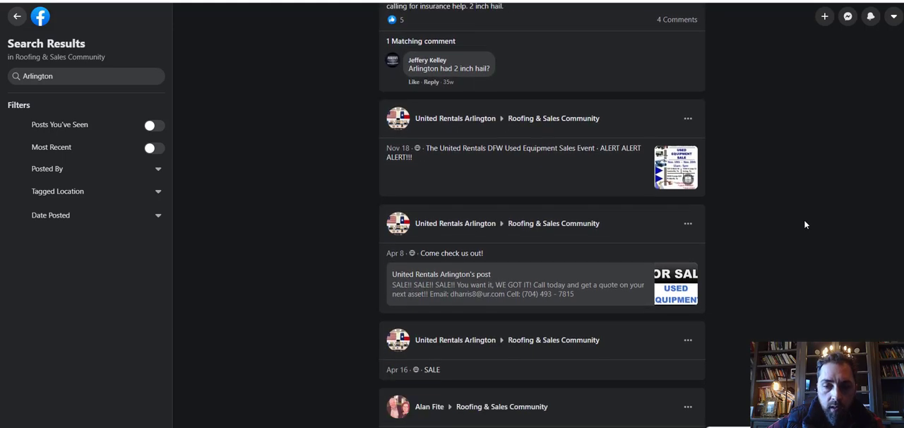
{"action": "scroll", "scroll_direction": "down", "scroll_amount": 3}
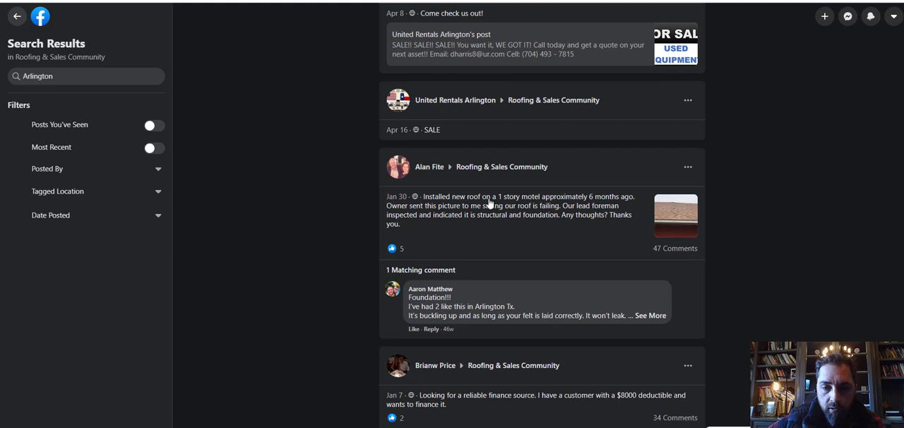
{"action": "mouse_move", "coordinate": [876, 306]}
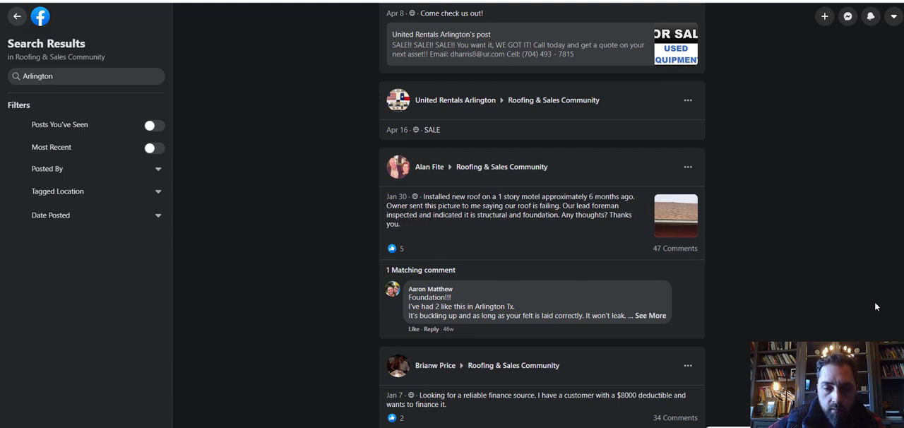
{"action": "scroll", "scroll_direction": "down", "scroll_amount": 3}
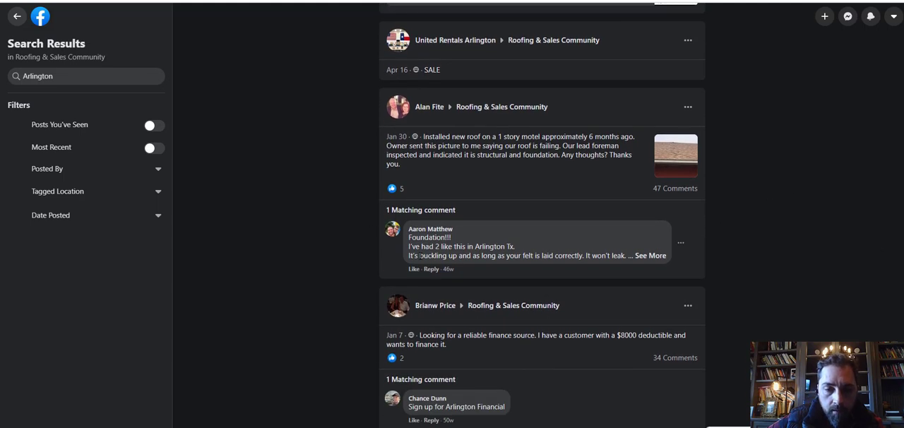
{"action": "mouse_move", "coordinate": [807, 271]}
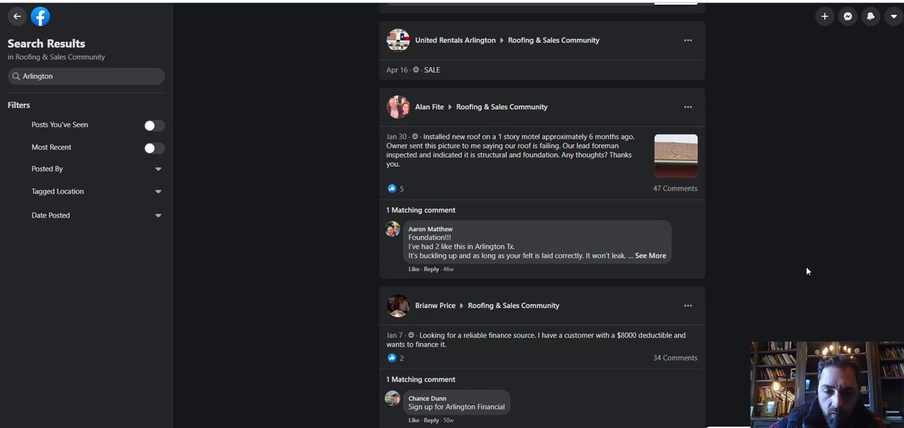
{"action": "scroll", "scroll_direction": "down", "scroll_amount": 3}
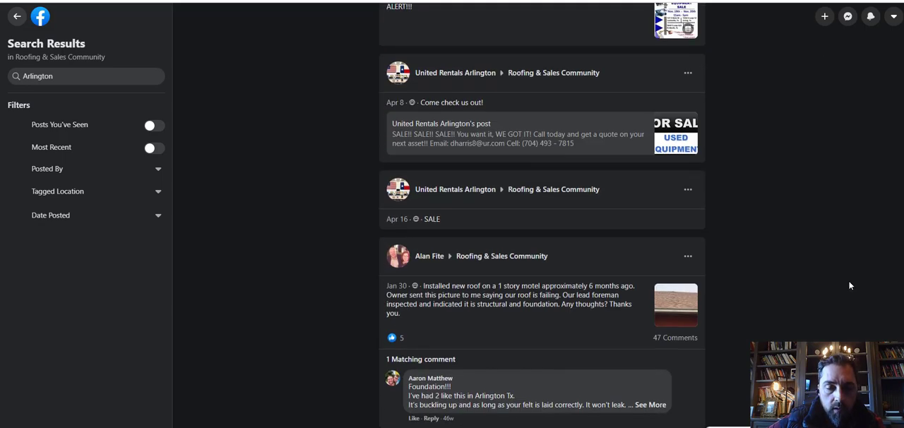
{"action": "scroll", "scroll_direction": "down", "scroll_amount": 3}
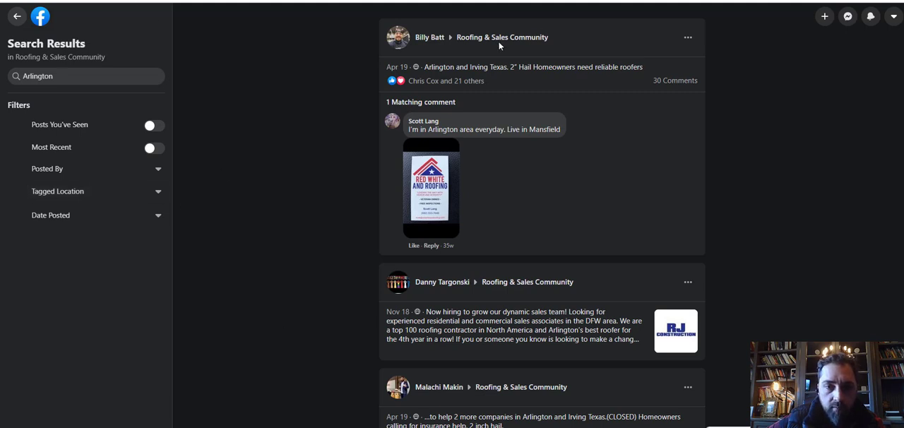
{"action": "mouse_move", "coordinate": [431, 144]}
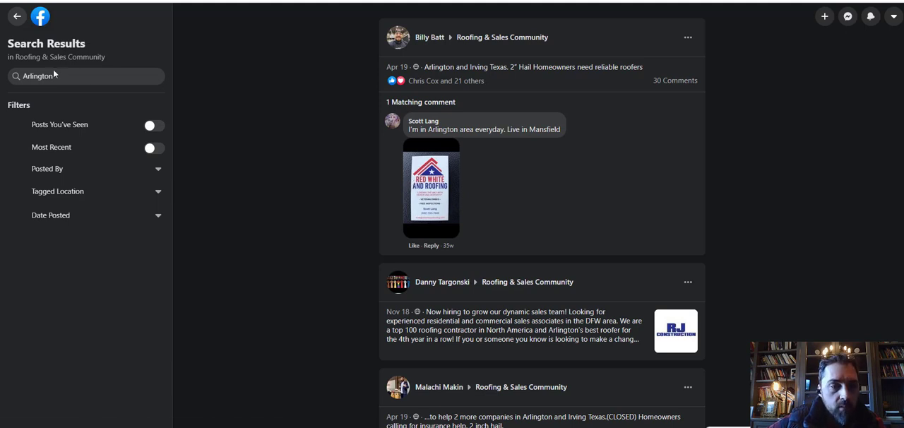
Step: Refine the group search to "Arlington Roofing" and scroll to the shared Air Vent post
{"action": "left_click", "coordinate": [84, 75]}
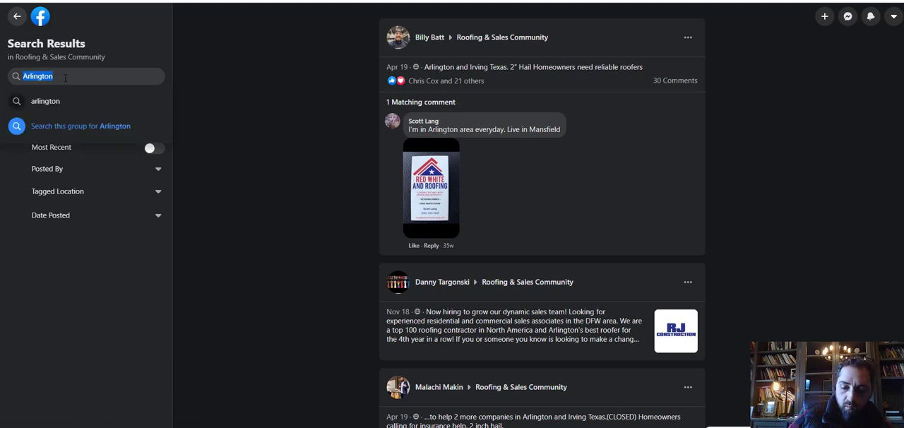
{"action": "type", "text": "Roofing"}
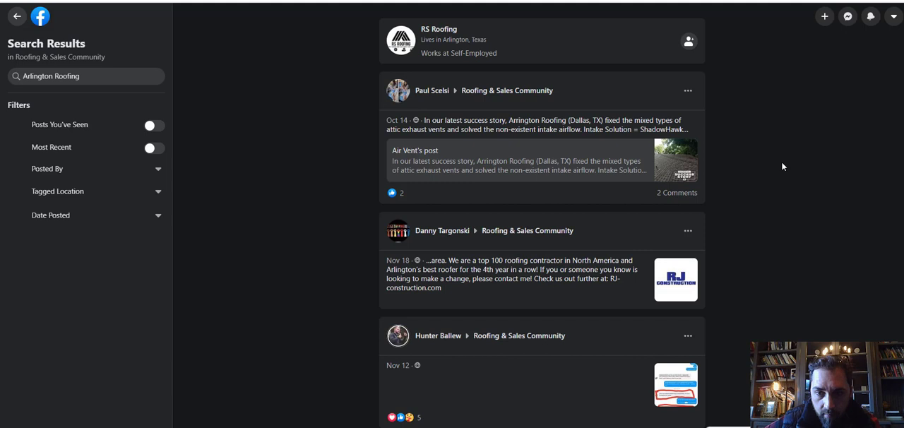
{"action": "scroll", "scroll_direction": "down", "scroll_amount": 3}
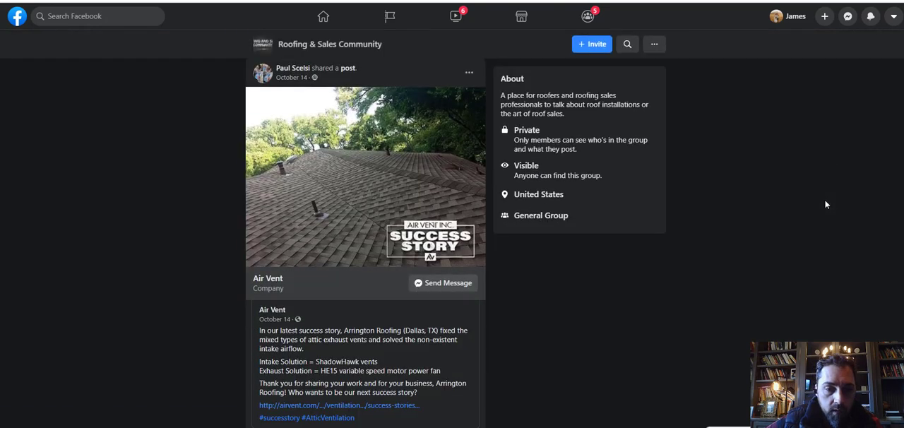
{"action": "mouse_move", "coordinate": [534, 287]}
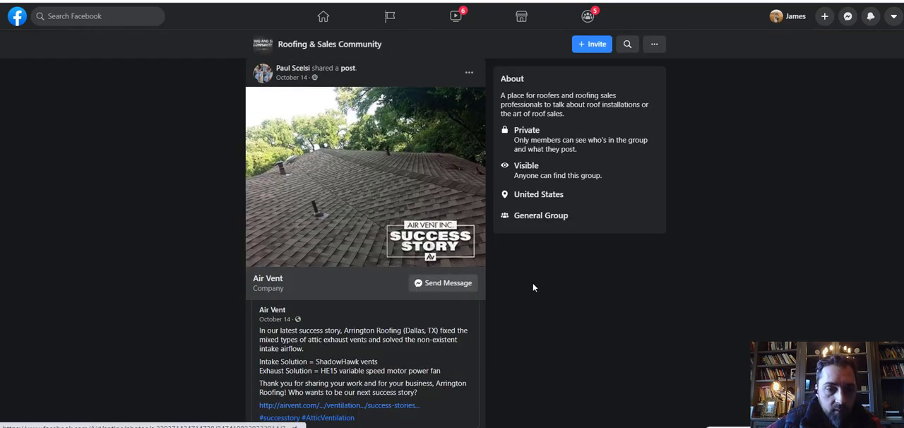
{"action": "scroll", "scroll_direction": "down", "scroll_amount": 3}
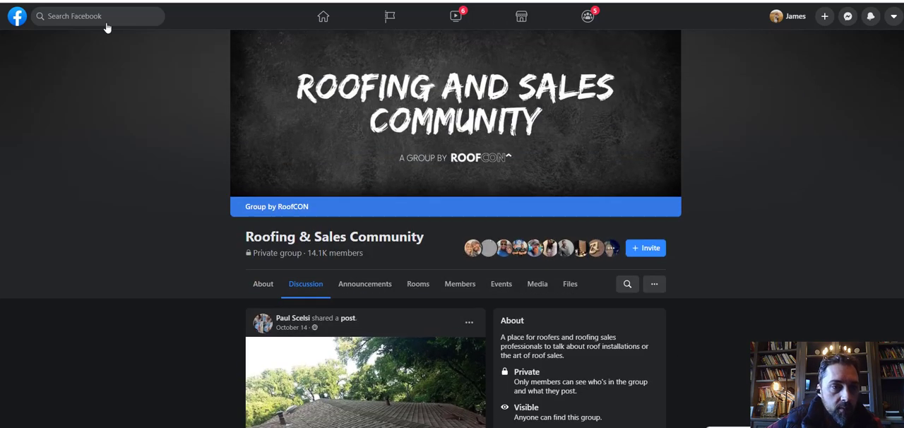
Step: Enter "Roofing Arlington Texas" in the site-wide Facebook search box
{"action": "type", "text": "Roofonig"}
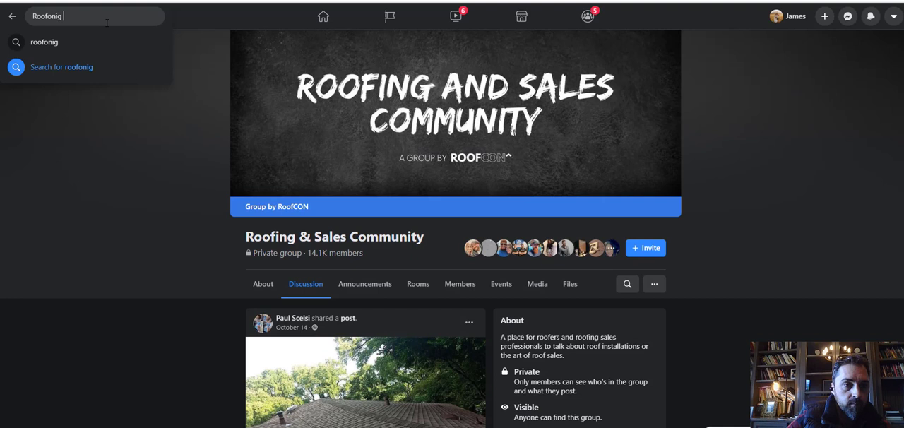
{"action": "type", "text": "Roofing Arlington Texas"}
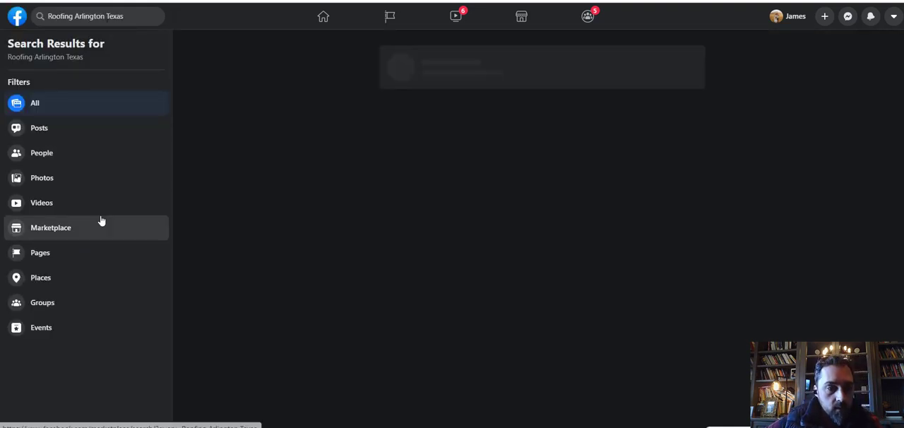
Step: Filter the results to Pages and scroll down to Collective Roofing
{"action": "left_click", "coordinate": [41, 252]}
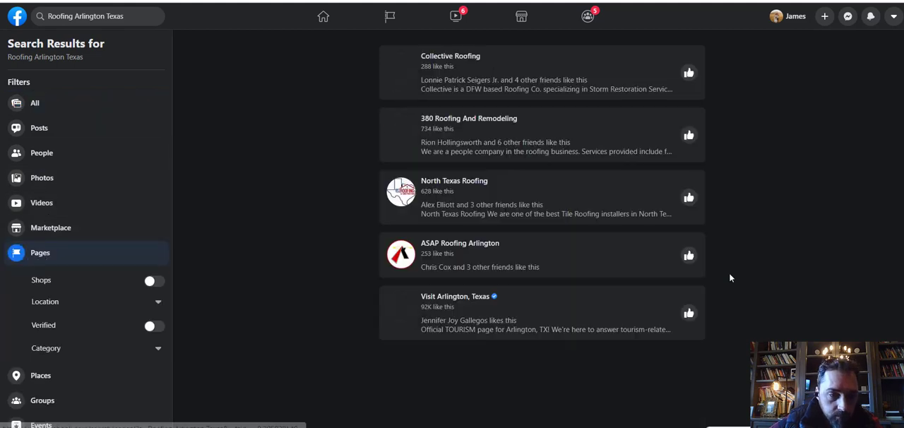
{"action": "scroll", "scroll_direction": "down", "scroll_amount": 3}
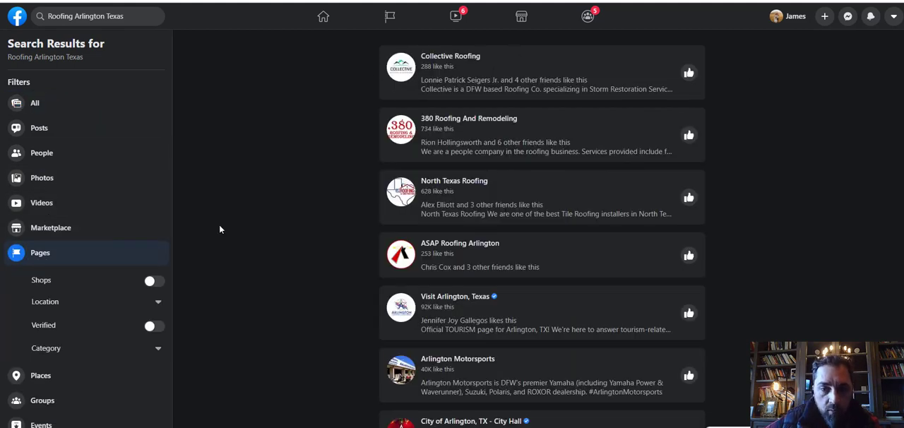
{"action": "scroll", "scroll_direction": "down", "scroll_amount": 3}
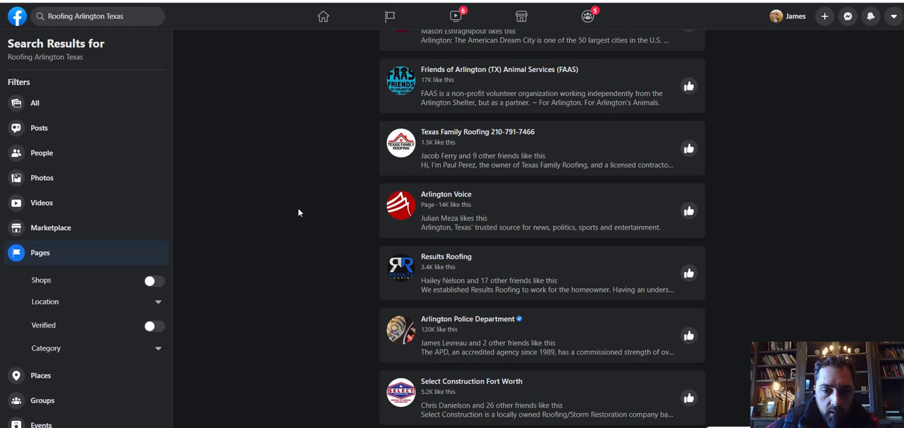
{"action": "scroll", "scroll_direction": "down", "scroll_amount": 3}
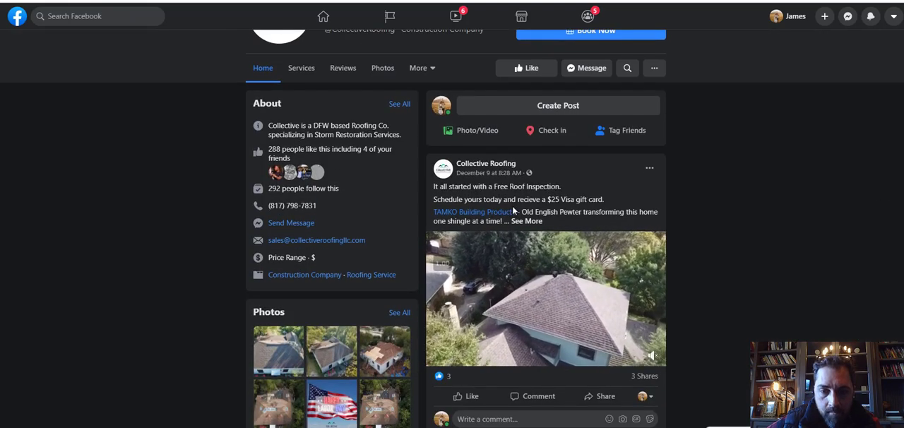
Step: Expand Collective Roofing's latest post and scroll through the page's posts
{"action": "left_click", "coordinate": [526, 220]}
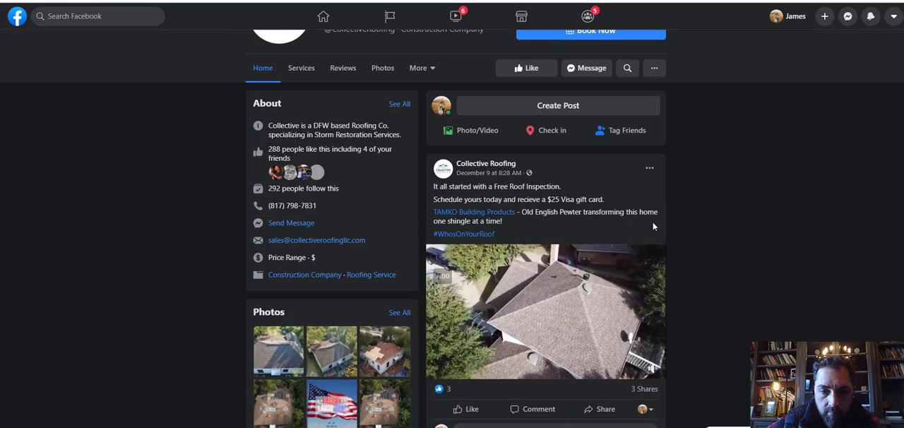
{"action": "scroll", "scroll_direction": "down", "scroll_amount": 3}
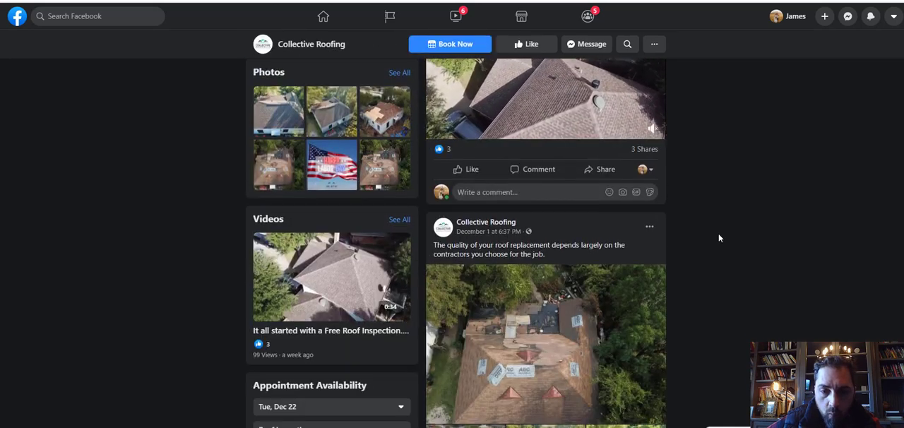
{"action": "scroll", "scroll_direction": "down", "scroll_amount": 3}
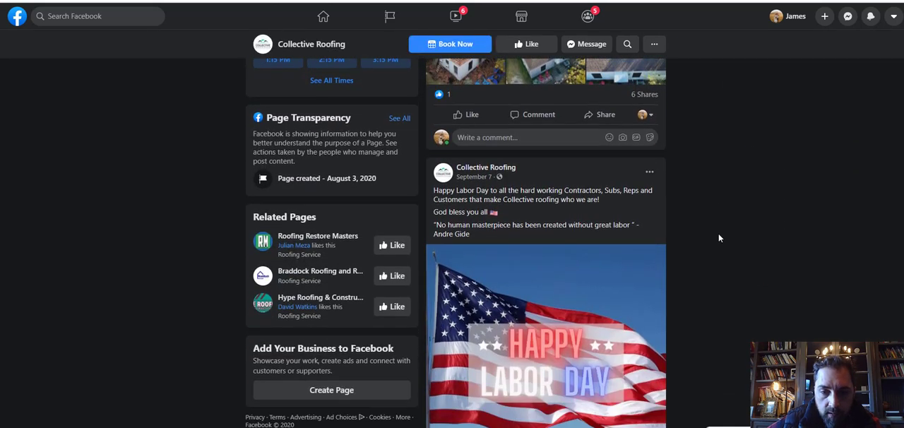
{"action": "scroll", "scroll_direction": "down", "scroll_amount": 3}
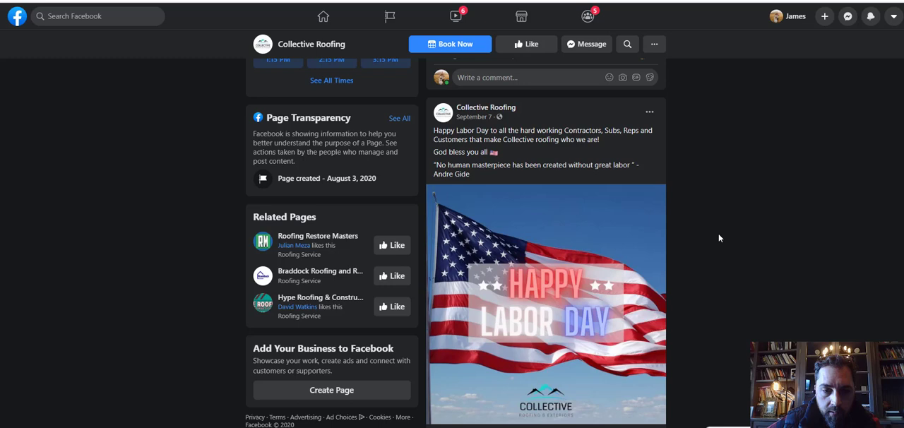
{"action": "scroll", "scroll_direction": "down", "scroll_amount": 3}
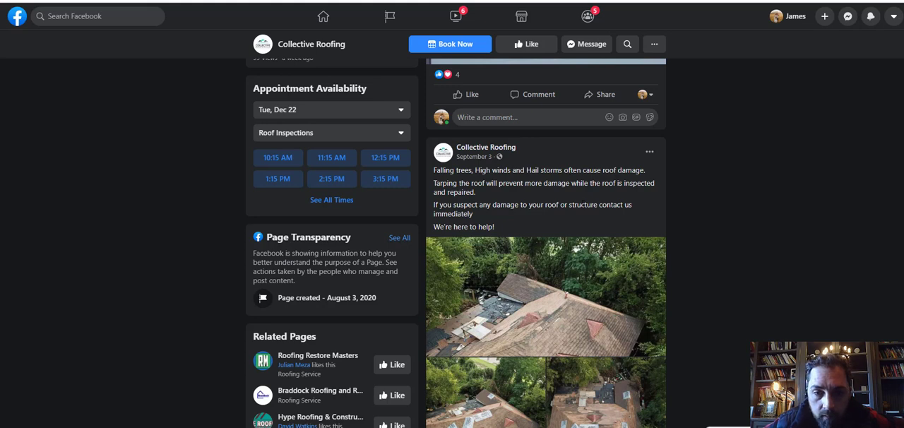
{"action": "scroll", "scroll_direction": "down", "scroll_amount": 3}
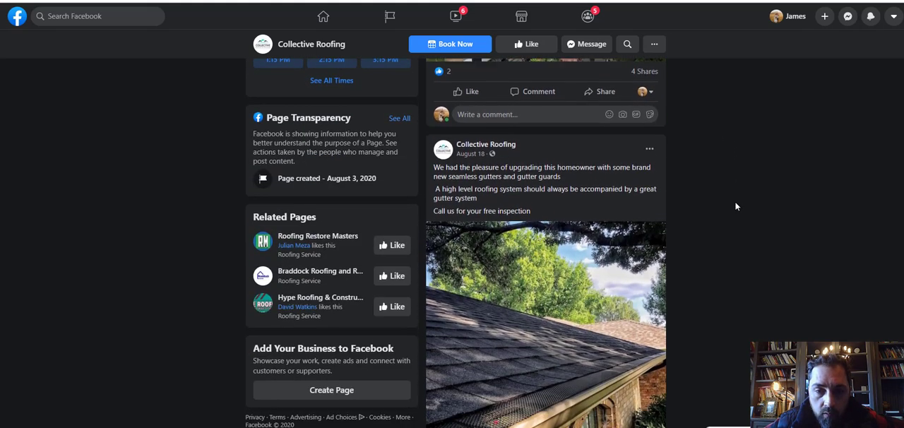
{"action": "scroll", "scroll_direction": "down", "scroll_amount": 3}
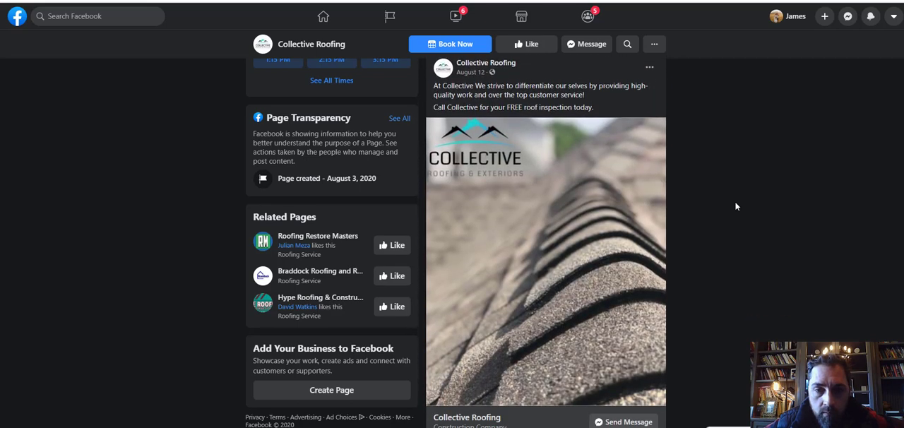
{"action": "scroll", "scroll_direction": "down", "scroll_amount": 3}
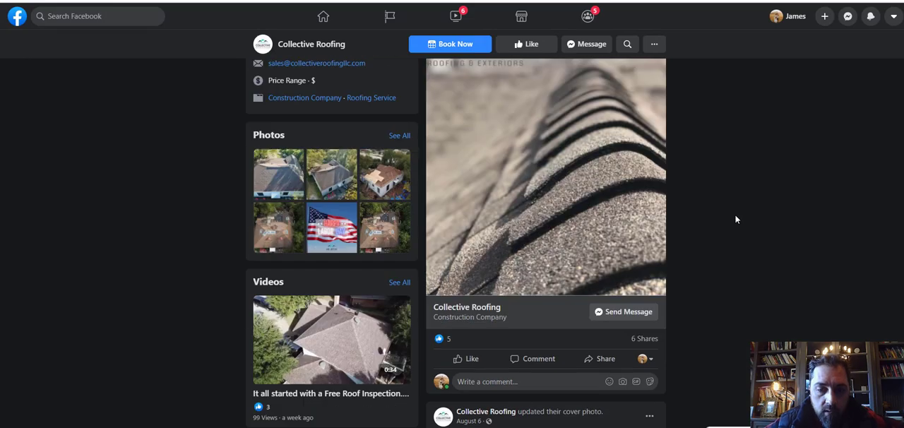
{"action": "scroll", "scroll_direction": "down", "scroll_amount": 3}
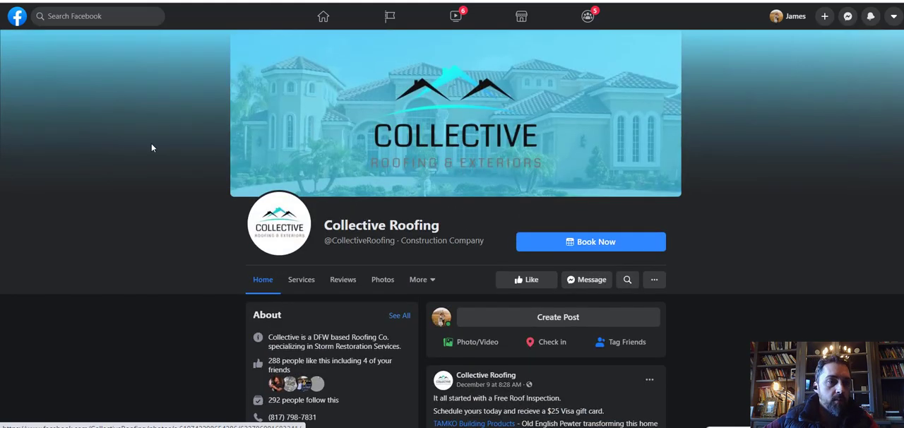
Step: Return to the "Roofing Arlington Texas" Pages results and open ASAP Roofing Arlington
{"action": "type", "text": "Roofing Arlington Texas"}
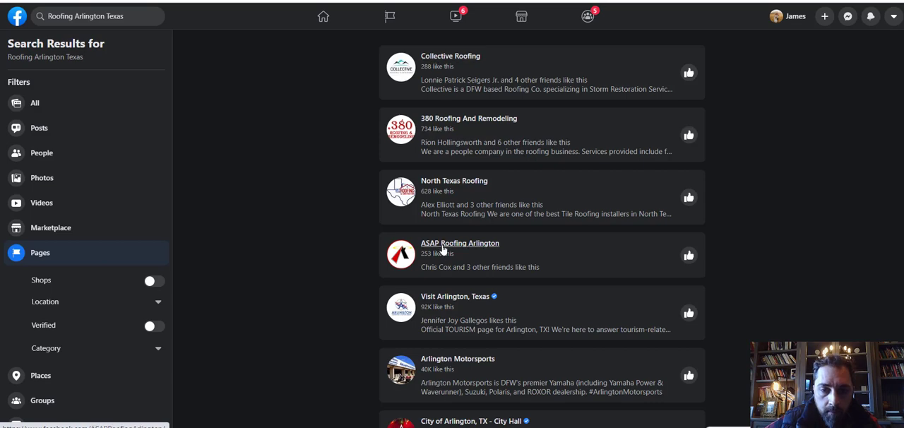
{"action": "left_click", "coordinate": [460, 243]}
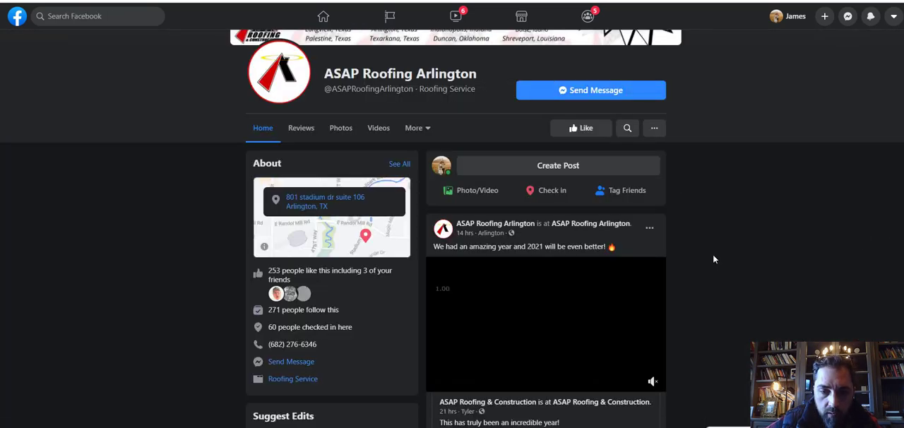
Step: Scroll ASAP Roofing Arlington's timeline back through its mid-December and November posts
{"action": "scroll", "scroll_direction": "down", "scroll_amount": 3}
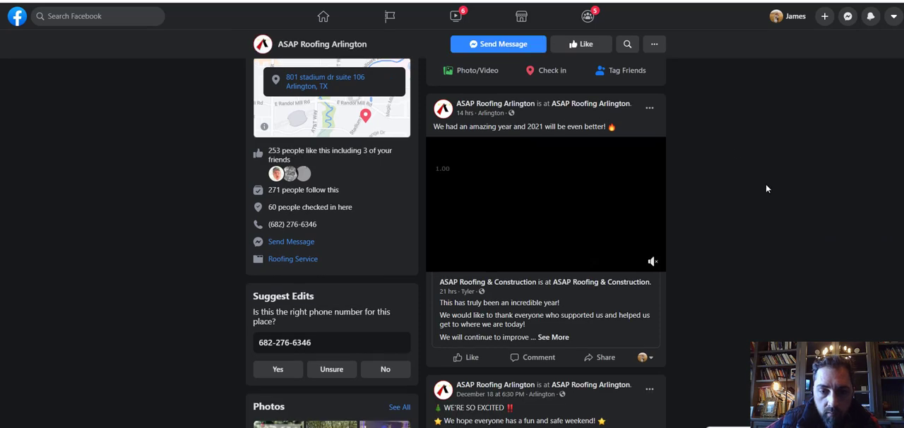
{"action": "scroll", "scroll_direction": "down", "scroll_amount": 3}
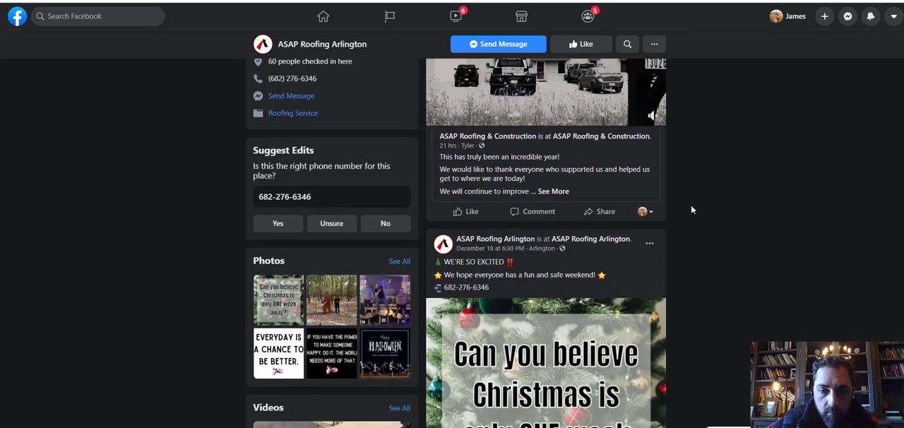
{"action": "scroll", "scroll_direction": "down", "scroll_amount": 3}
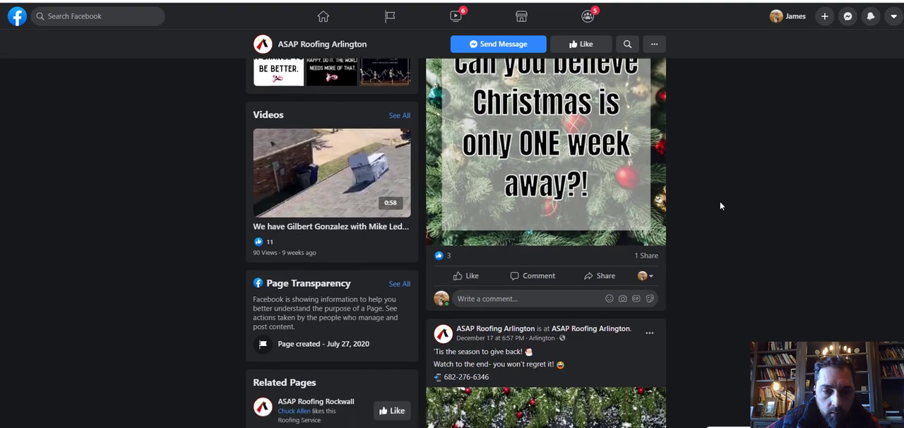
{"action": "scroll", "scroll_direction": "down", "scroll_amount": 3}
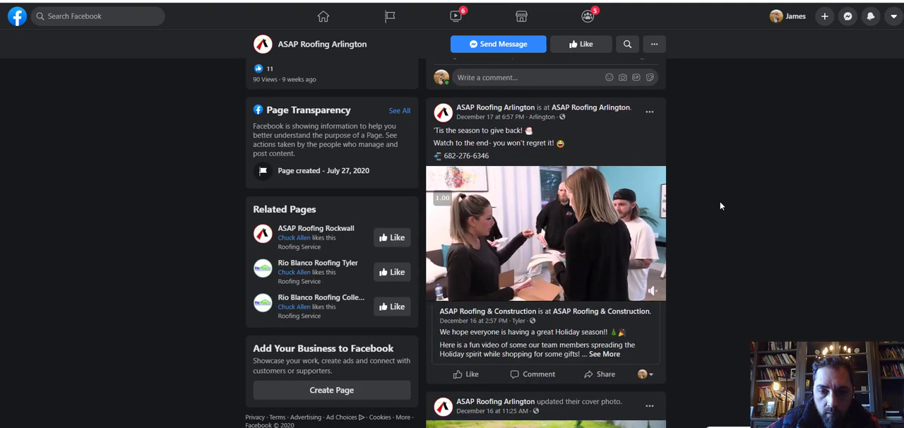
{"action": "scroll", "scroll_direction": "down", "scroll_amount": 3}
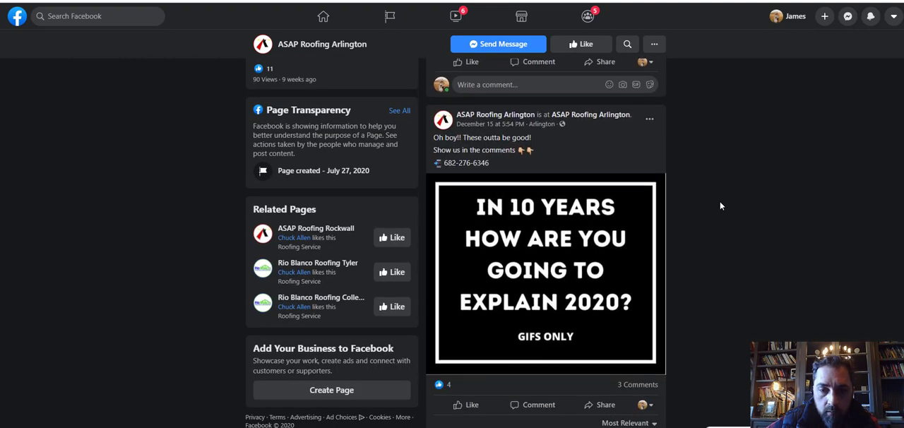
{"action": "scroll", "scroll_direction": "down", "scroll_amount": 3}
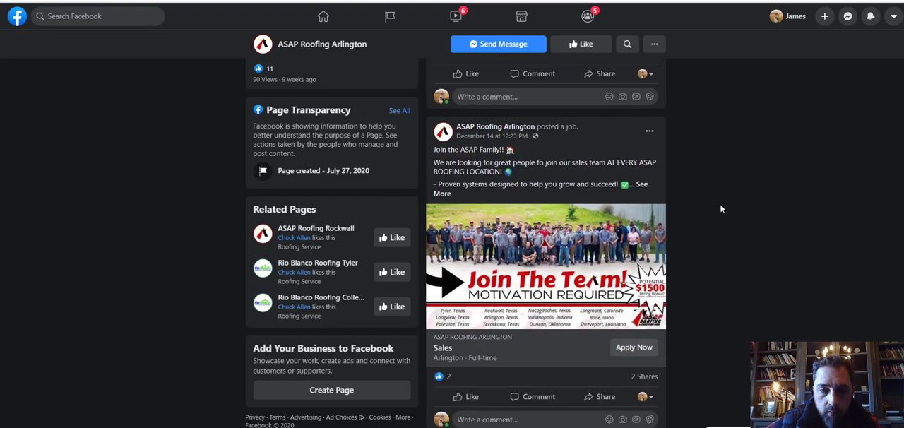
{"action": "scroll", "scroll_direction": "down", "scroll_amount": 3}
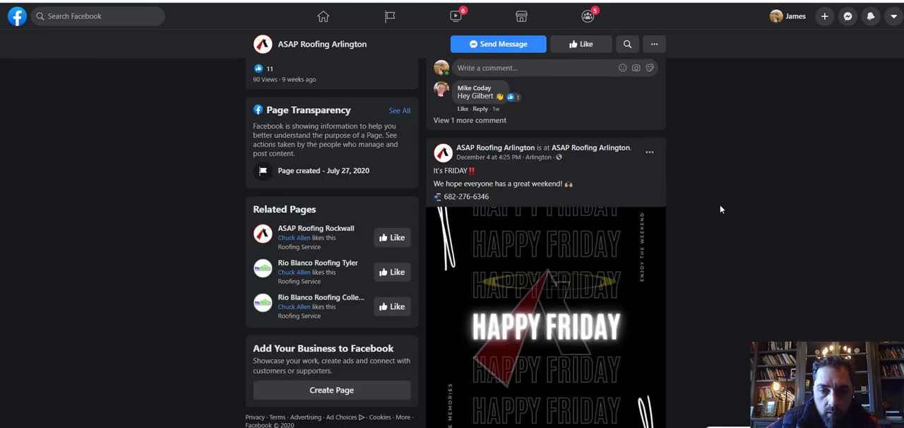
{"action": "scroll", "scroll_direction": "down", "scroll_amount": 3}
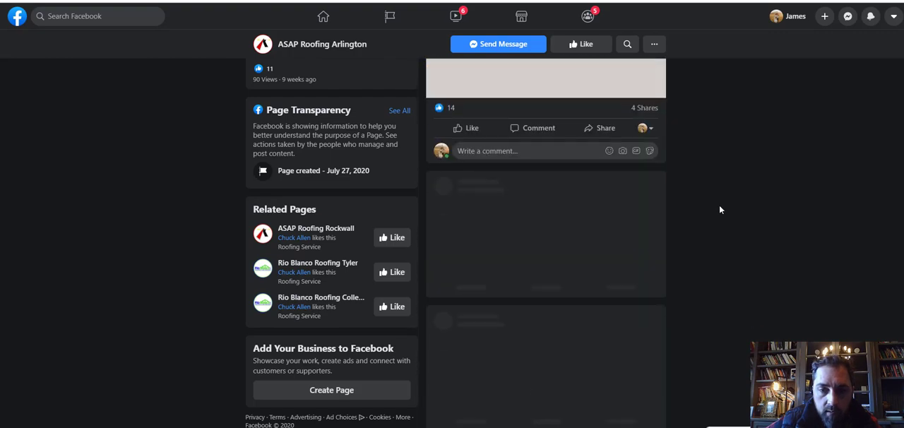
{"action": "scroll", "scroll_direction": "down", "scroll_amount": 3}
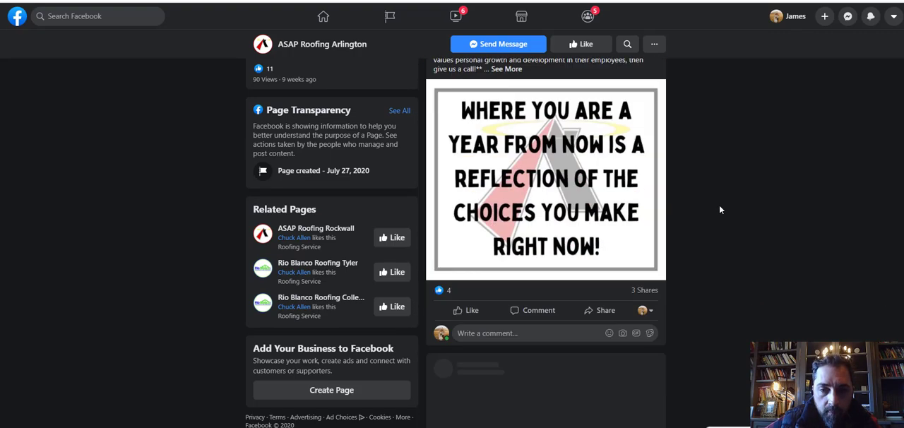
{"action": "scroll", "scroll_direction": "down", "scroll_amount": 3}
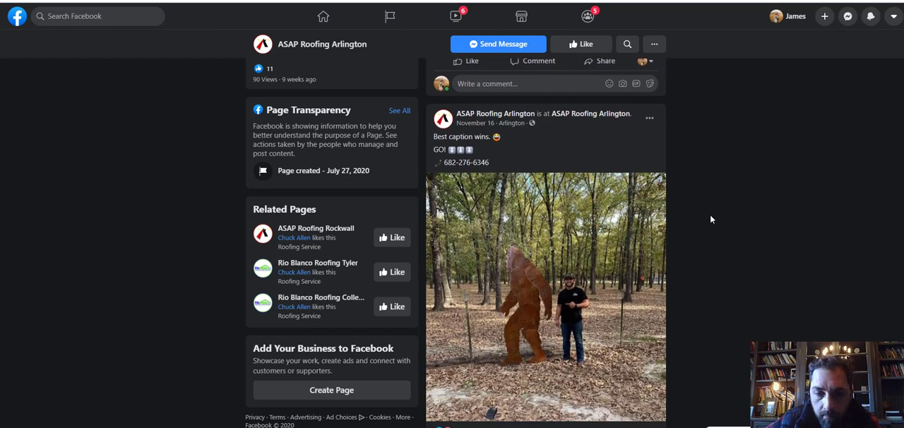
Step: Continue scrolling older posts down to the October 14 roof-install live video
{"action": "scroll", "scroll_direction": "down", "scroll_amount": 3}
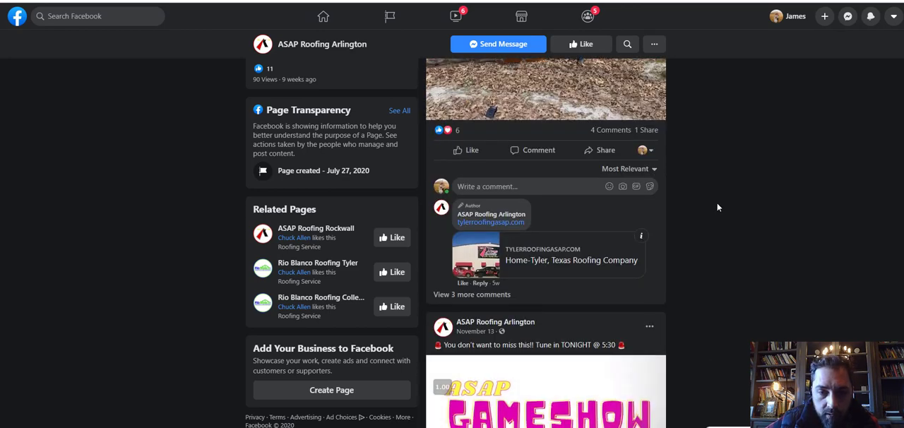
{"action": "scroll", "scroll_direction": "down", "scroll_amount": 3}
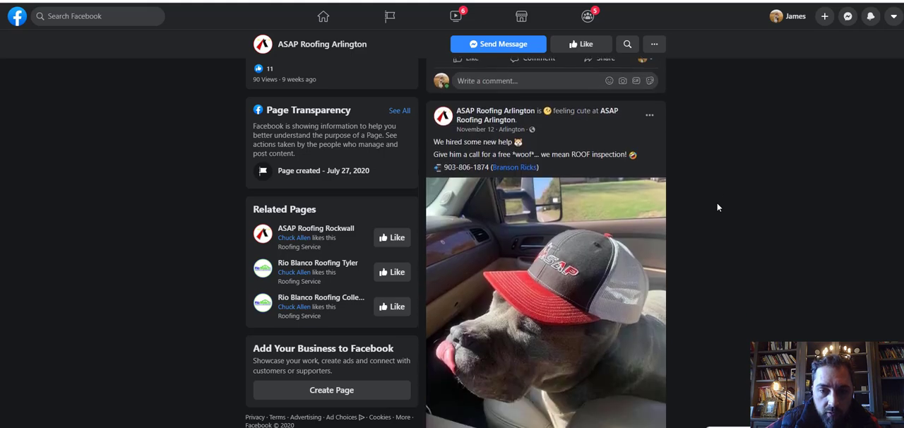
{"action": "scroll", "scroll_direction": "down", "scroll_amount": 3}
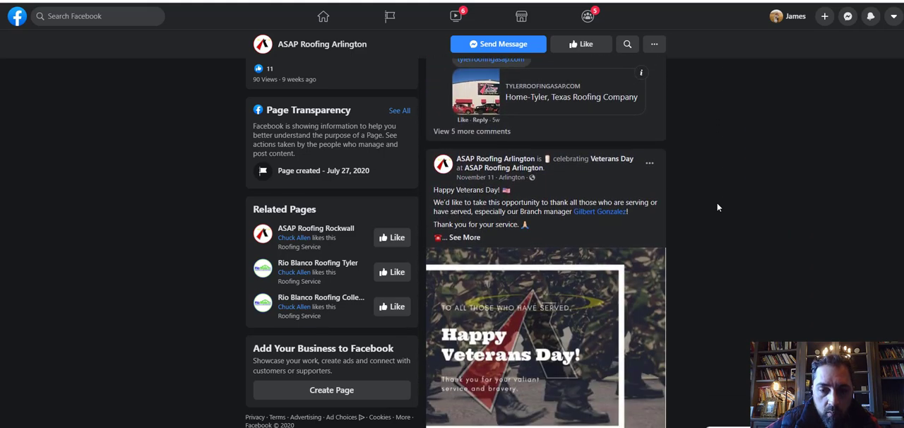
{"action": "scroll", "scroll_direction": "down", "scroll_amount": 3}
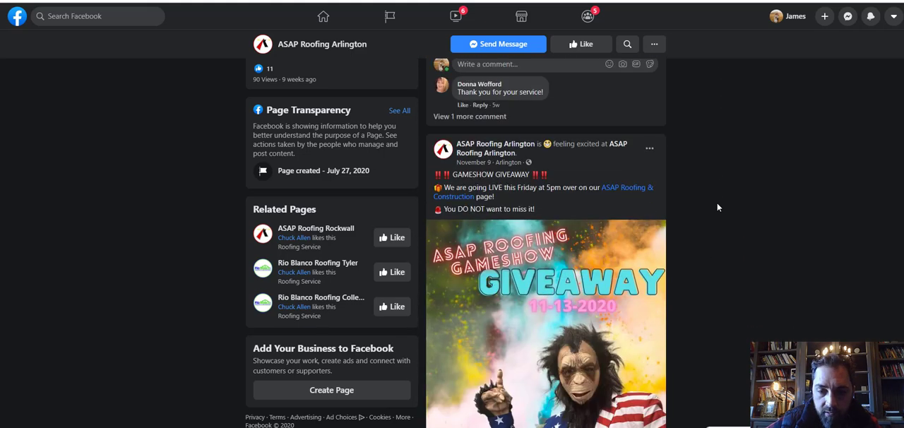
{"action": "scroll", "scroll_direction": "down", "scroll_amount": 3}
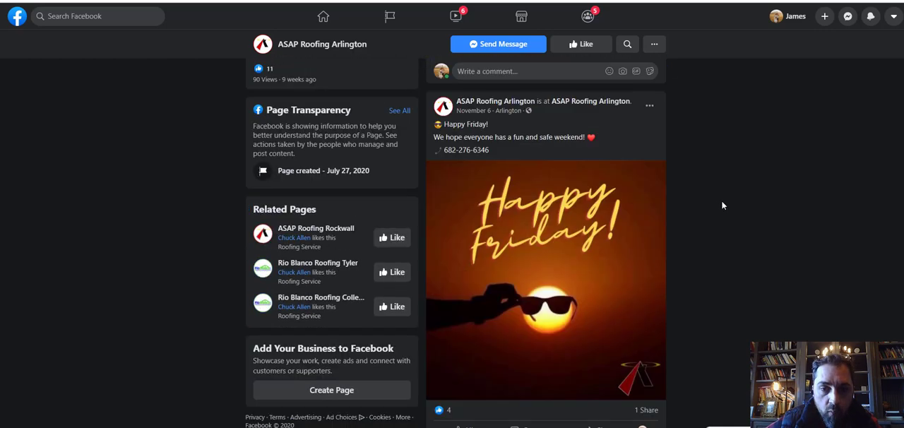
{"action": "scroll", "scroll_direction": "down", "scroll_amount": 3}
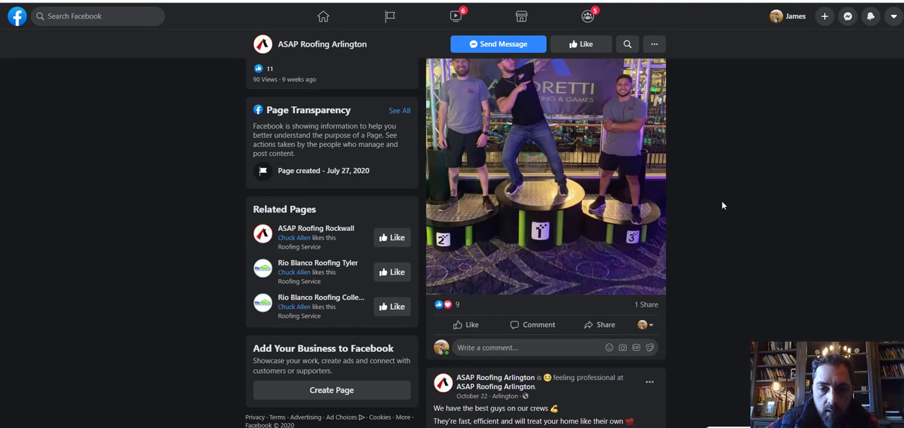
{"action": "scroll", "scroll_direction": "down", "scroll_amount": 3}
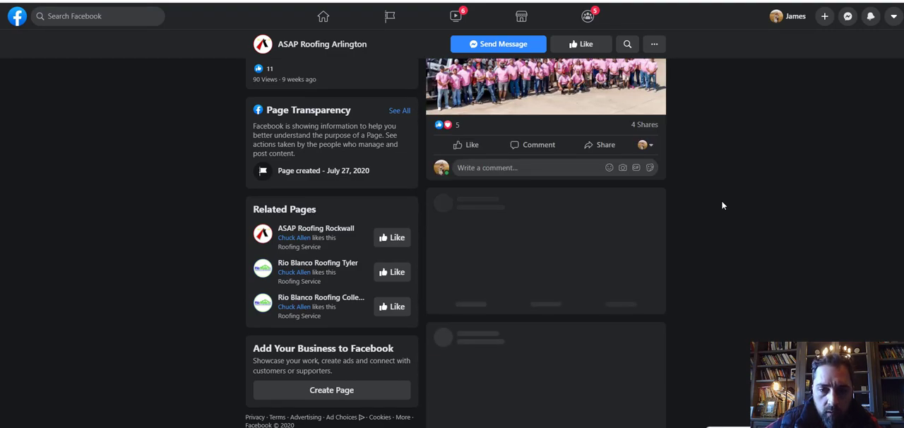
{"action": "scroll", "scroll_direction": "down", "scroll_amount": 3}
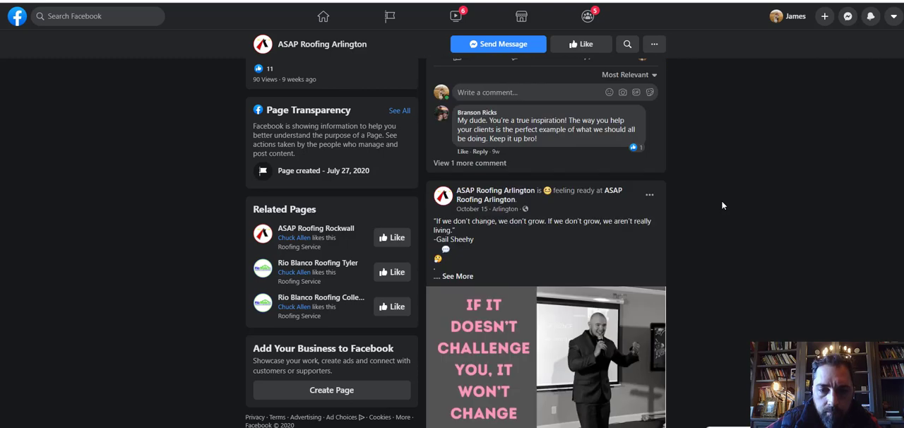
{"action": "scroll", "scroll_direction": "down", "scroll_amount": 3}
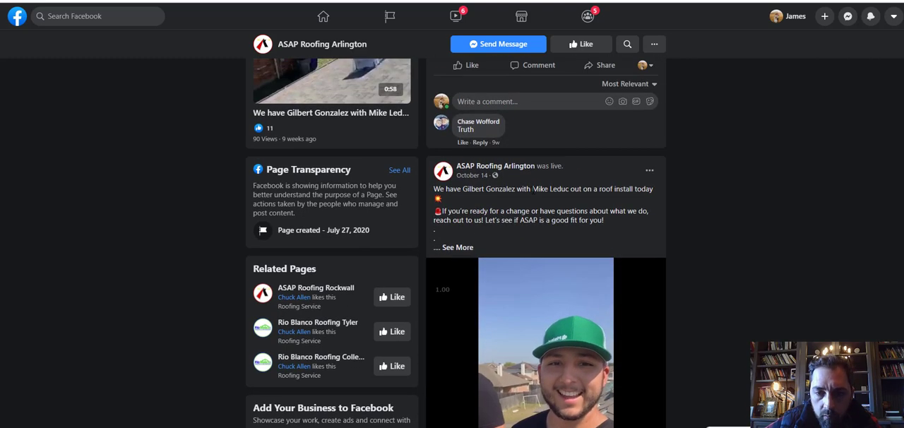
Step: Play the October 14 live video and scroll back to the October 5 roof inspection post
{"action": "left_click", "coordinate": [456, 247]}
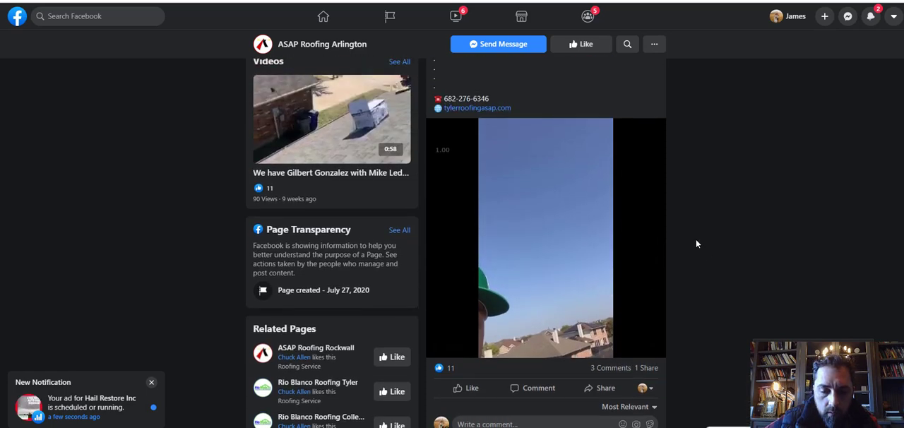
{"action": "scroll", "scroll_direction": "down", "scroll_amount": 3}
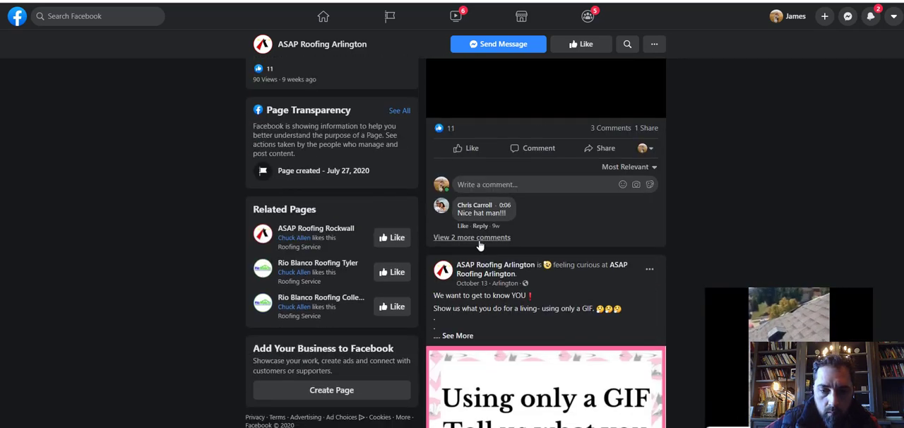
{"action": "scroll", "scroll_direction": "down", "scroll_amount": 3}
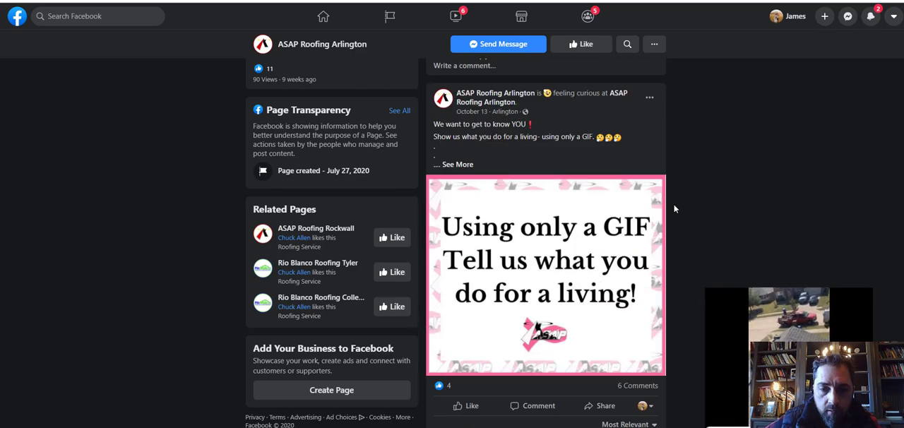
{"action": "scroll", "scroll_direction": "down", "scroll_amount": 3}
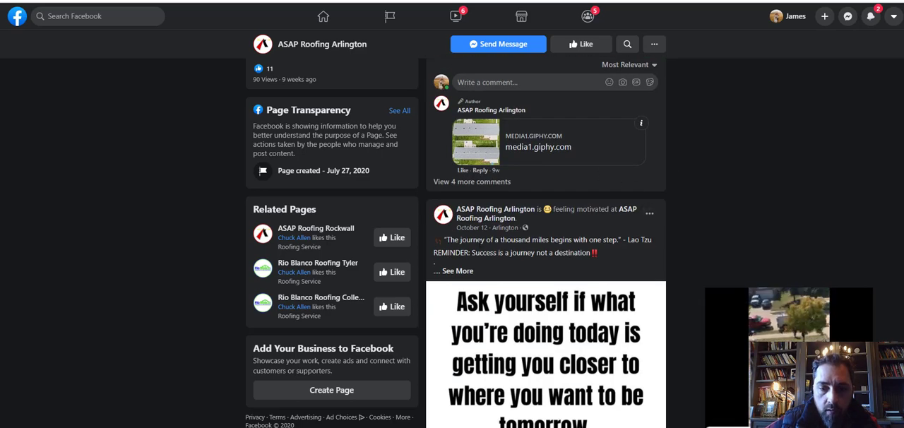
{"action": "scroll", "scroll_direction": "down", "scroll_amount": 3}
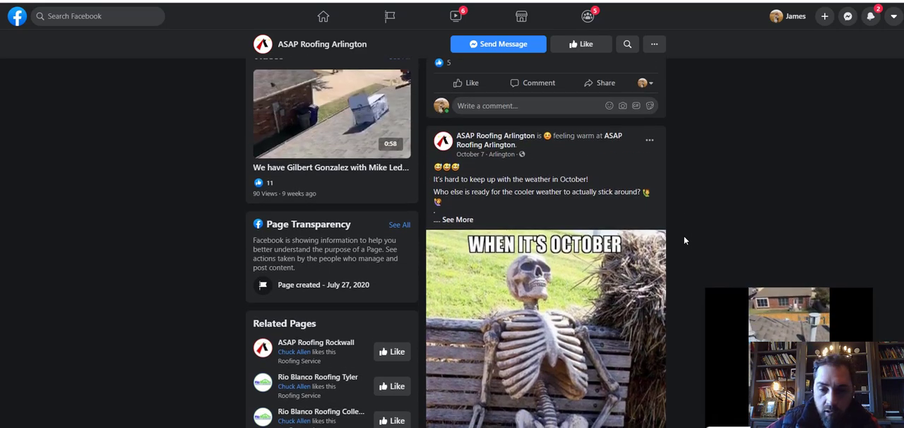
{"action": "scroll", "scroll_direction": "down", "scroll_amount": 3}
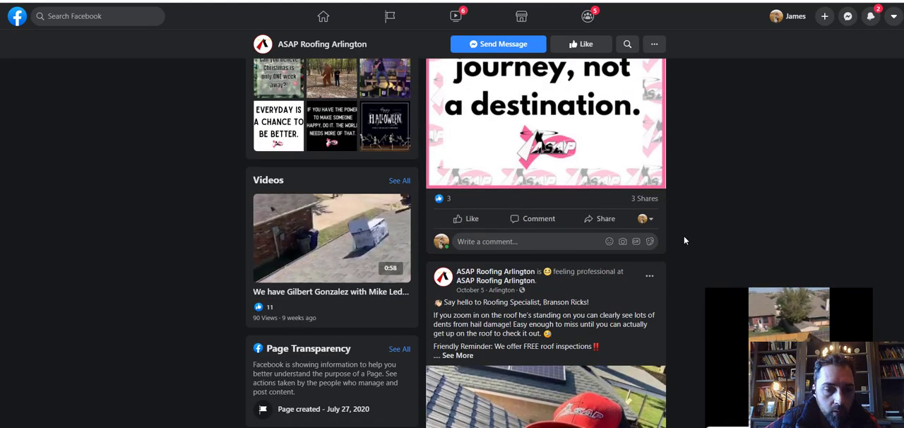
{"action": "scroll", "scroll_direction": "down", "scroll_amount": 3}
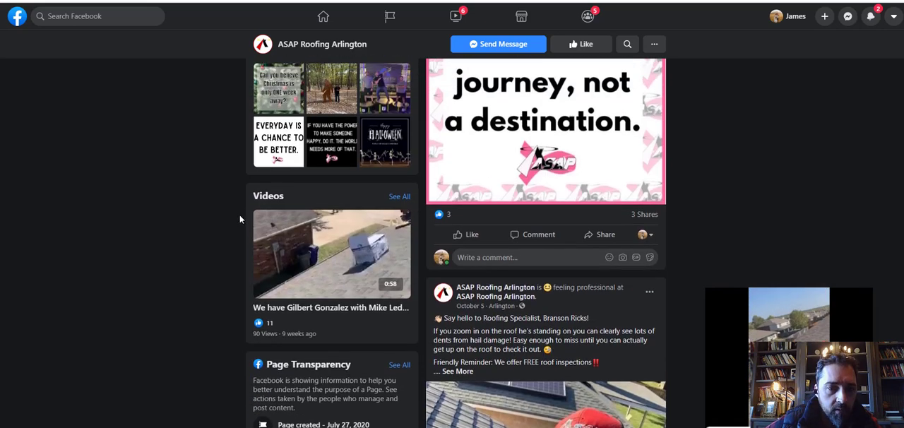
{"action": "scroll", "scroll_direction": "down", "scroll_amount": 3}
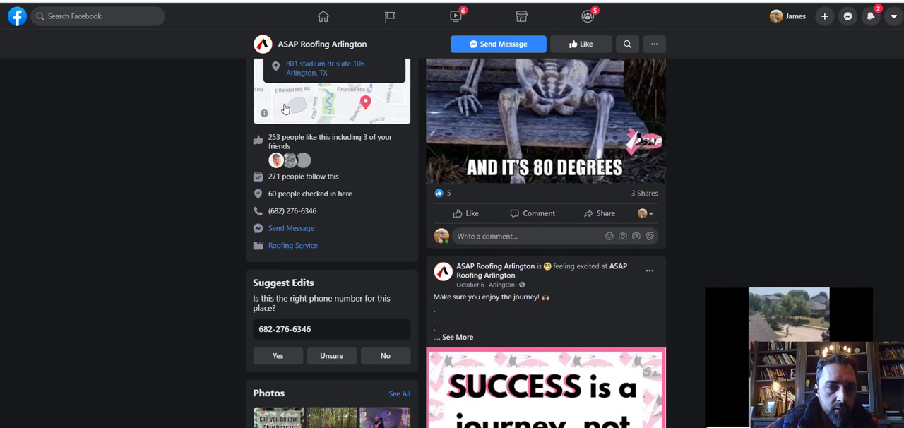
{"action": "scroll", "scroll_direction": "down", "scroll_amount": 3}
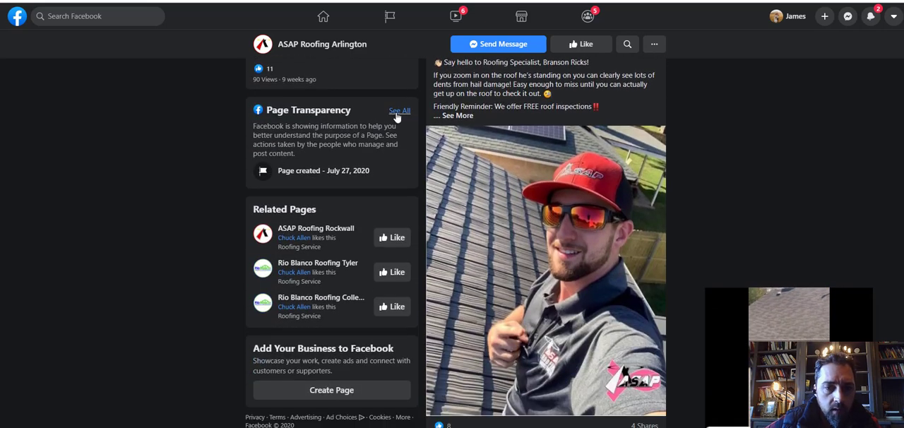
Step: Show ASAP Roofing Arlington's full Page Transparency details via See All
{"action": "left_click", "coordinate": [399, 111]}
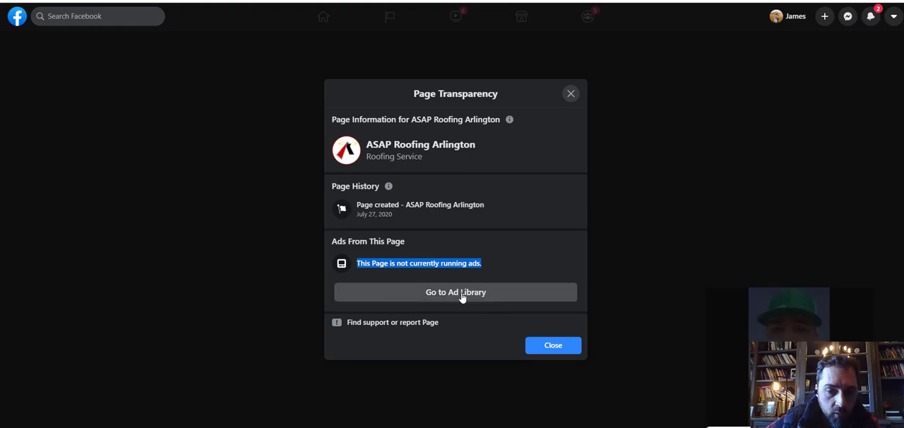
Step: Check the Ad Library showing 0 ads for the page, then return to the transparency dialog
{"action": "left_click", "coordinate": [455, 291]}
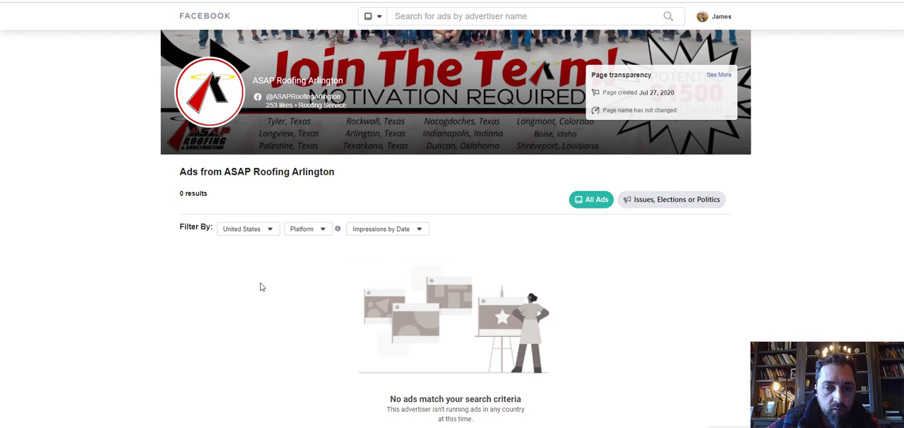
{"action": "scroll", "scroll_direction": "down", "scroll_amount": 3}
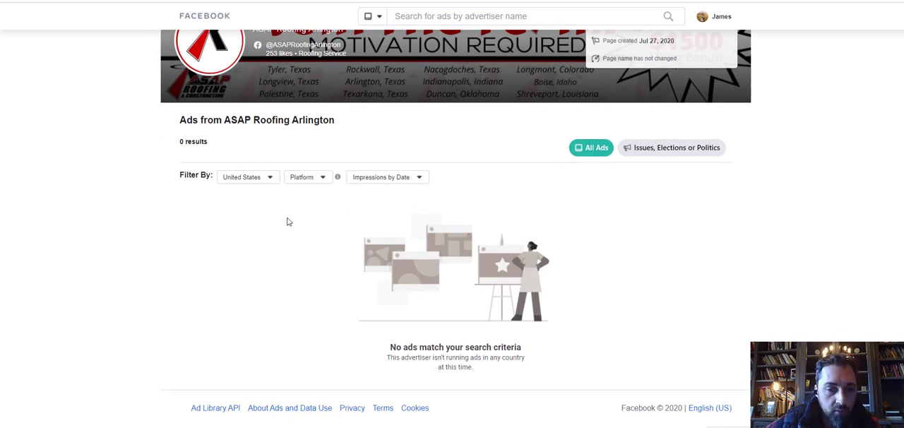
{"action": "mouse_move", "coordinate": [623, 303]}
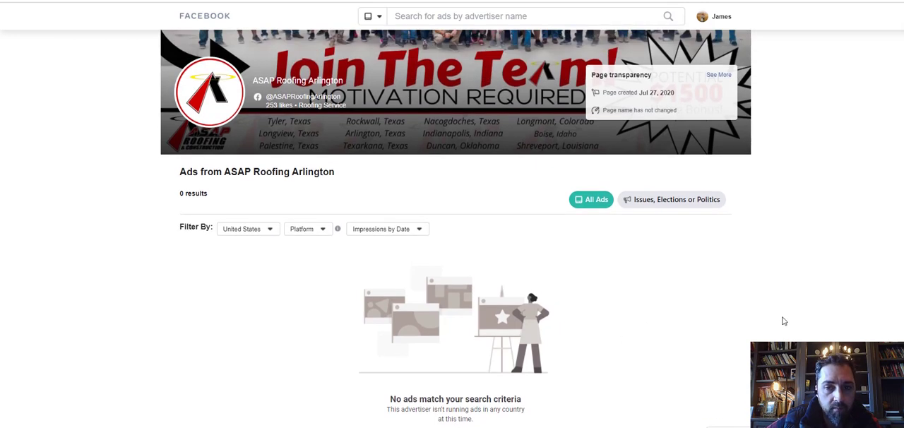
{"action": "mouse_move", "coordinate": [118, 425]}
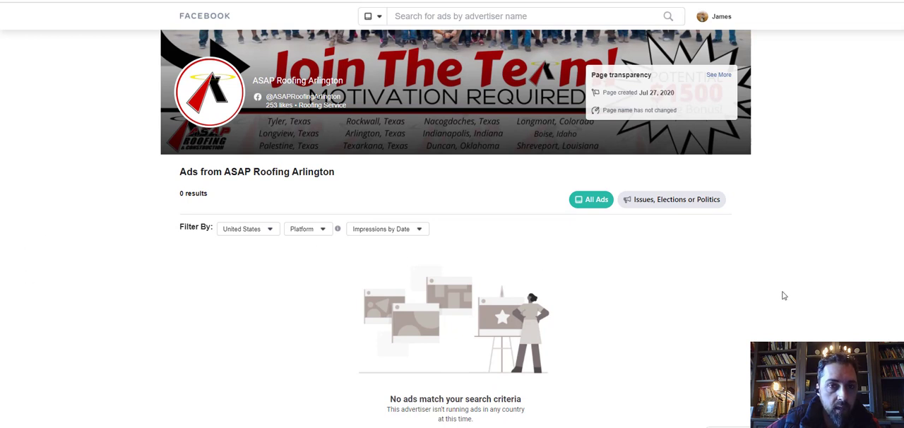
{"action": "scroll", "scroll_direction": "down", "scroll_amount": 3}
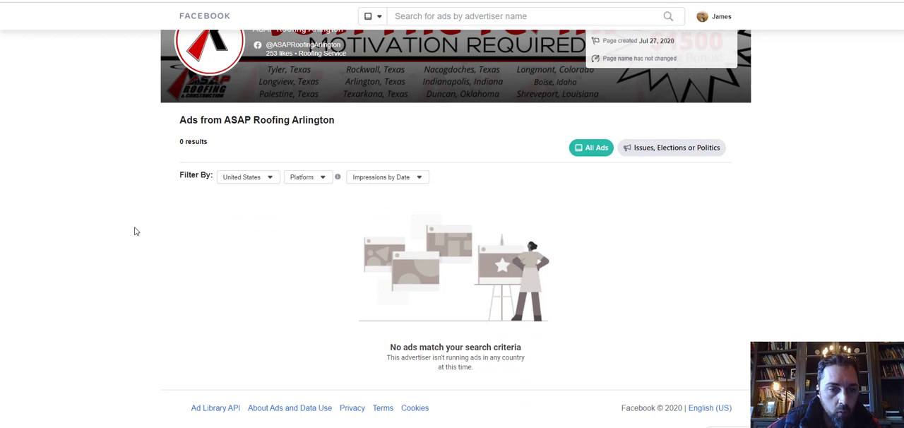
{"action": "mouse_move", "coordinate": [260, 249]}
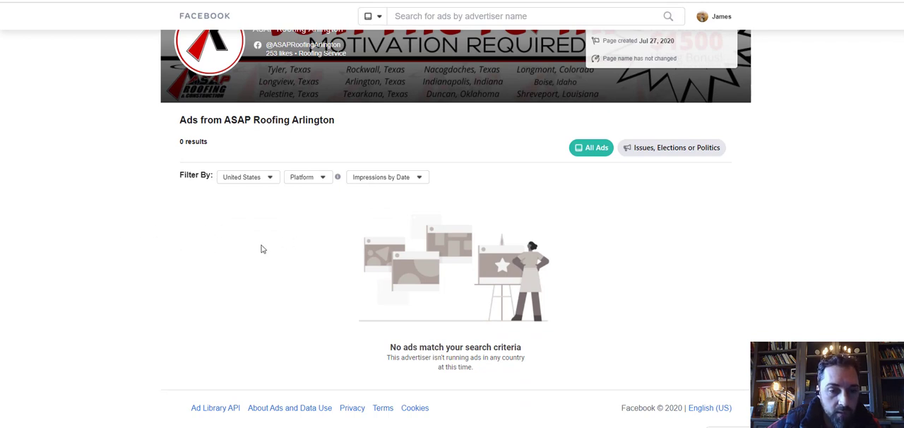
{"action": "mouse_move", "coordinate": [360, 298]}
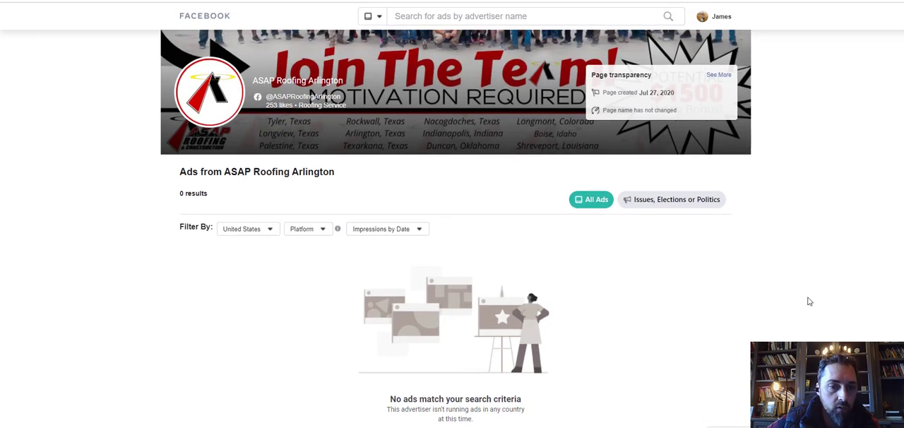
{"action": "mouse_move", "coordinate": [749, 15]}
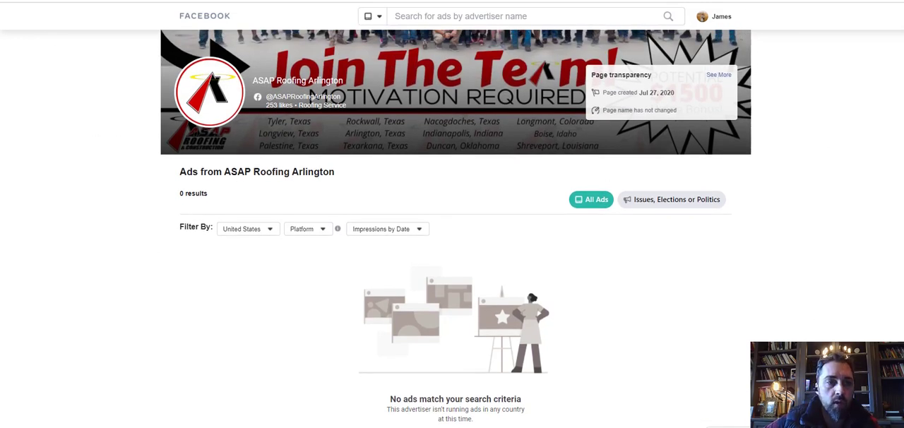
{"action": "left_click", "coordinate": [718, 74]}
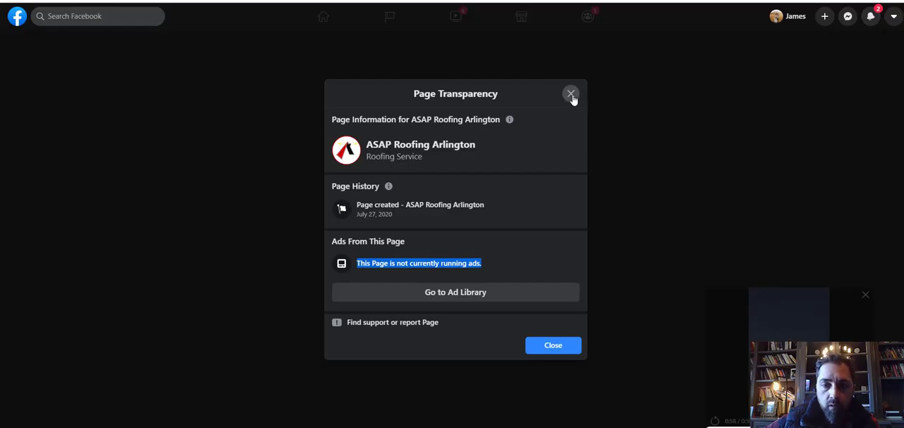
Step: Dismiss Page Transparency and scroll ASAP Roofing Arlington's timeline from early October back to August 24
{"action": "left_click", "coordinate": [571, 93]}
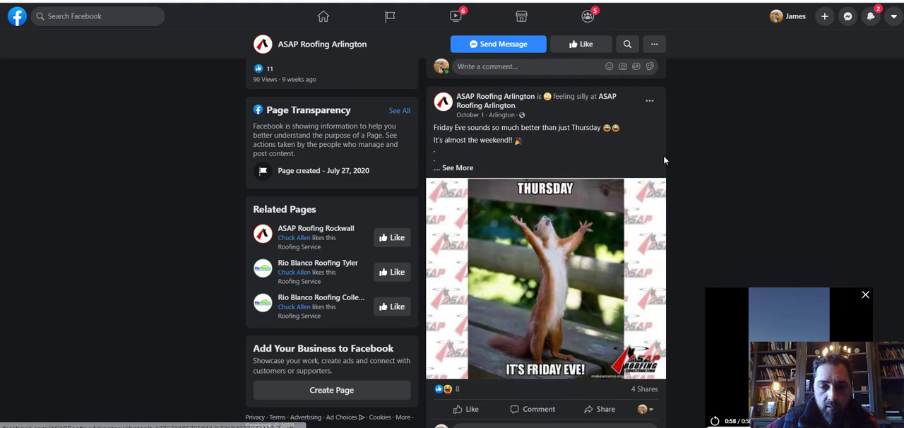
{"action": "scroll", "scroll_direction": "down", "scroll_amount": 3}
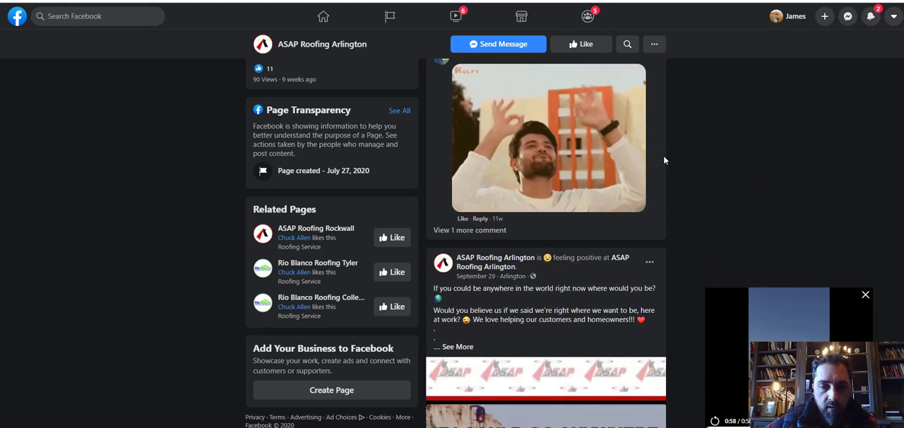
{"action": "scroll", "scroll_direction": "down", "scroll_amount": 3}
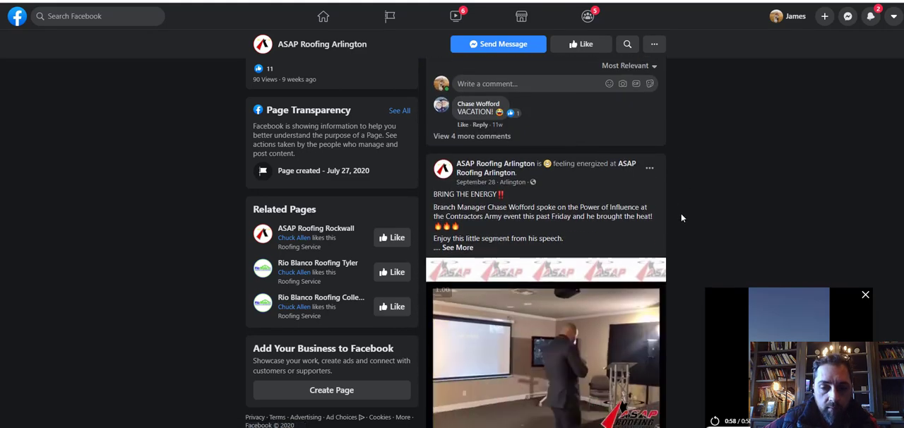
{"action": "scroll", "scroll_direction": "down", "scroll_amount": 3}
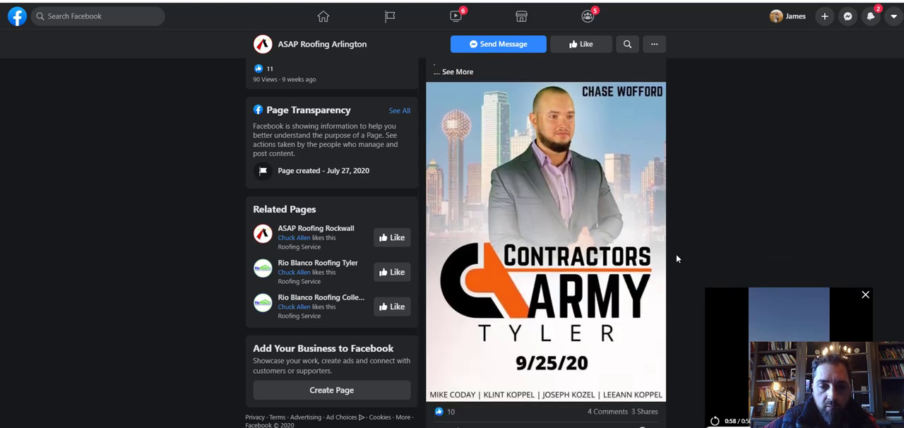
{"action": "scroll", "scroll_direction": "down", "scroll_amount": 3}
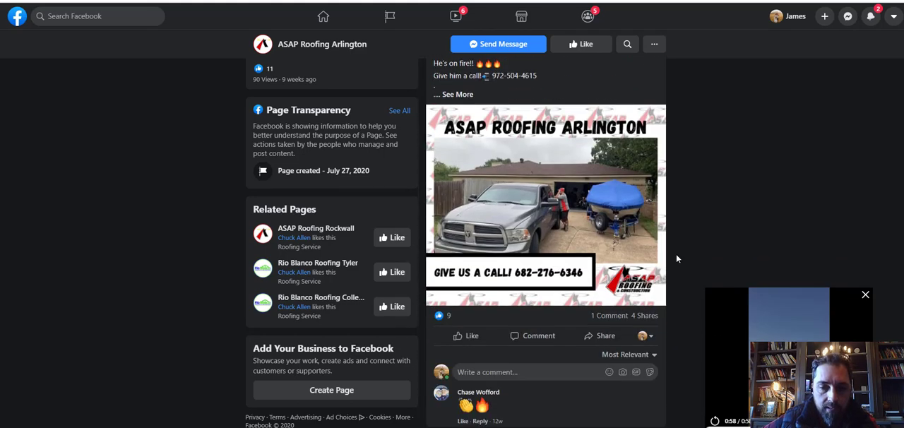
{"action": "scroll", "scroll_direction": "down", "scroll_amount": 3}
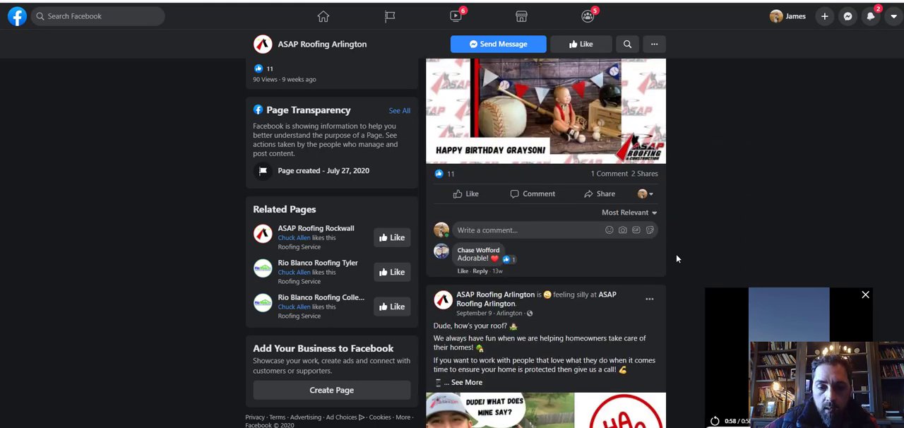
{"action": "scroll", "scroll_direction": "down", "scroll_amount": 3}
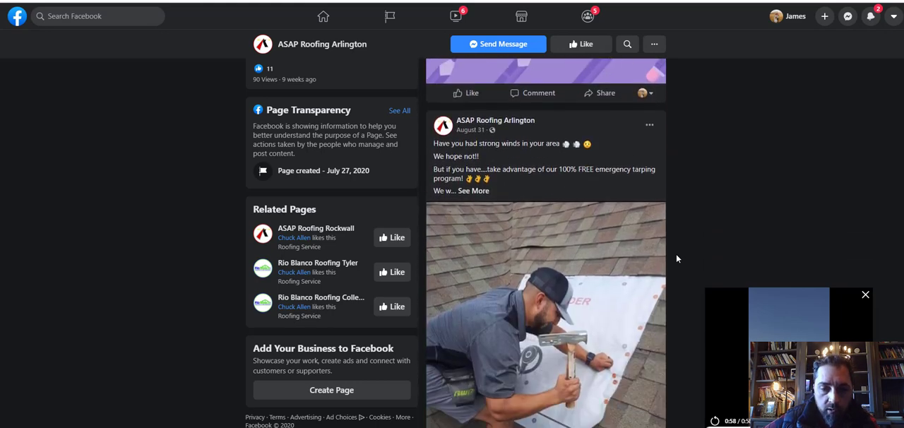
{"action": "scroll", "scroll_direction": "down", "scroll_amount": 3}
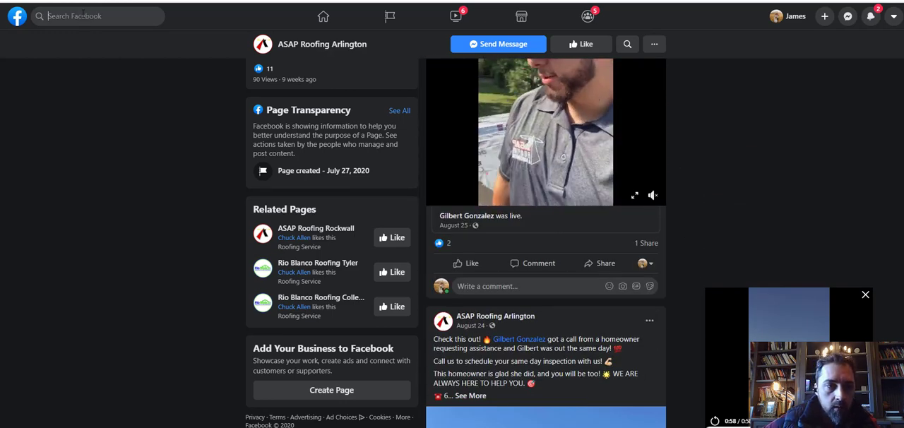
Step: Search Facebook for 'Frisco' and select the 'frisco texas community' suggestion
{"action": "type", "text": "Frisco Texas"}
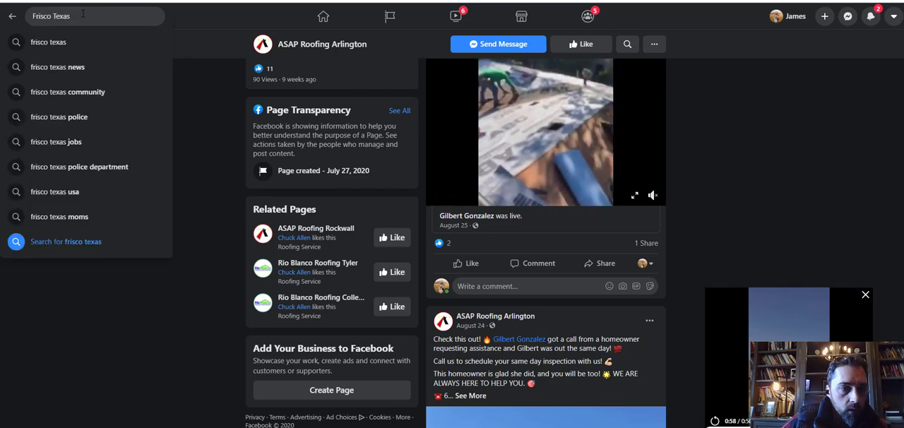
{"action": "left_click", "coordinate": [67, 91]}
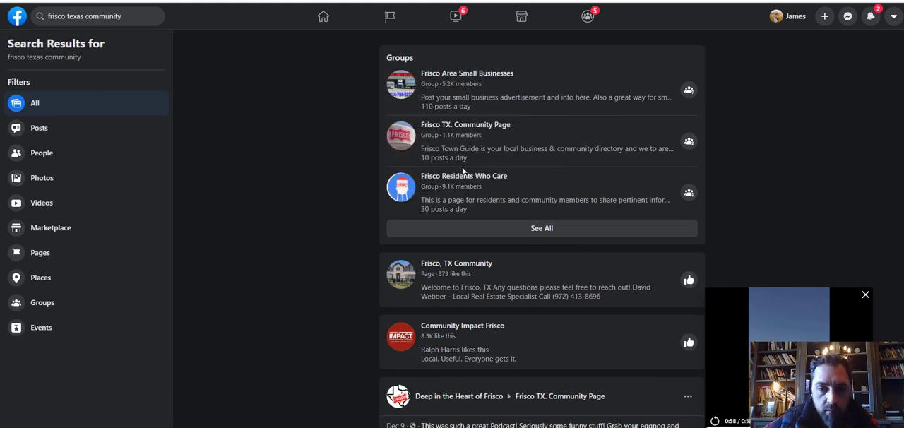
{"action": "mouse_move", "coordinate": [250, 283]}
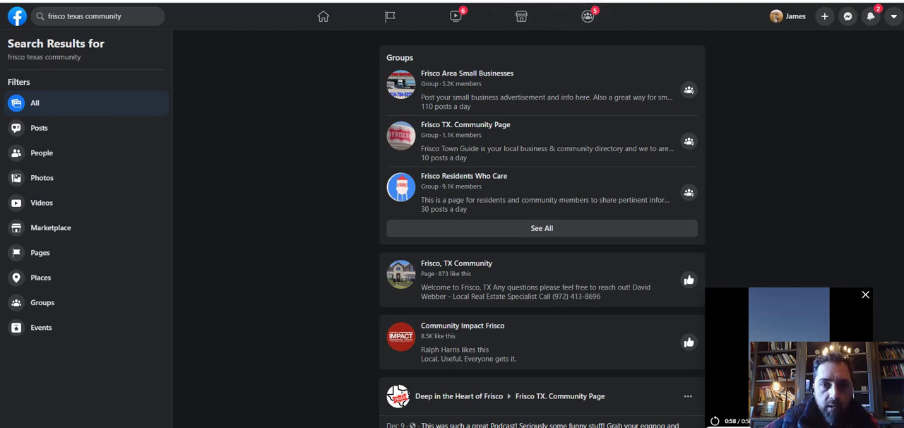
{"action": "scroll", "scroll_direction": "down", "scroll_amount": 3}
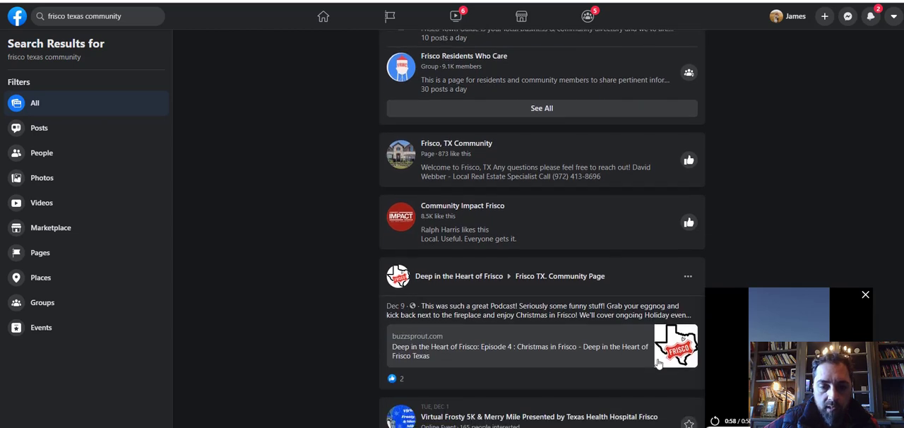
{"action": "scroll", "scroll_direction": "down", "scroll_amount": 3}
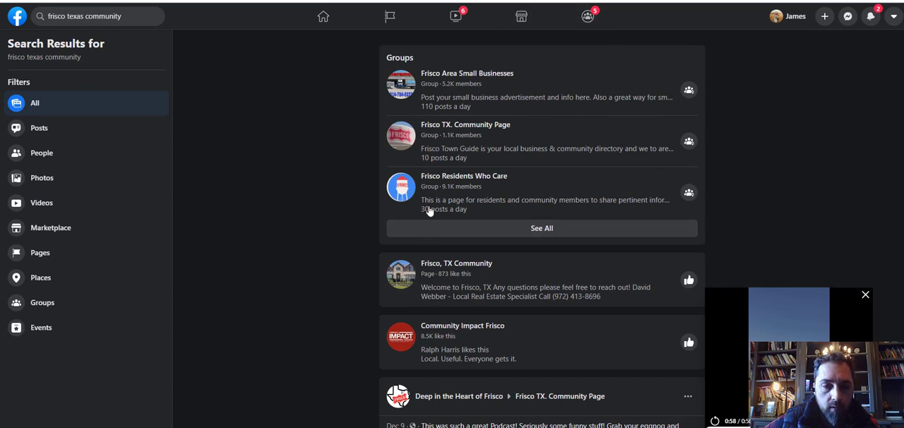
{"action": "mouse_move", "coordinate": [725, 217]}
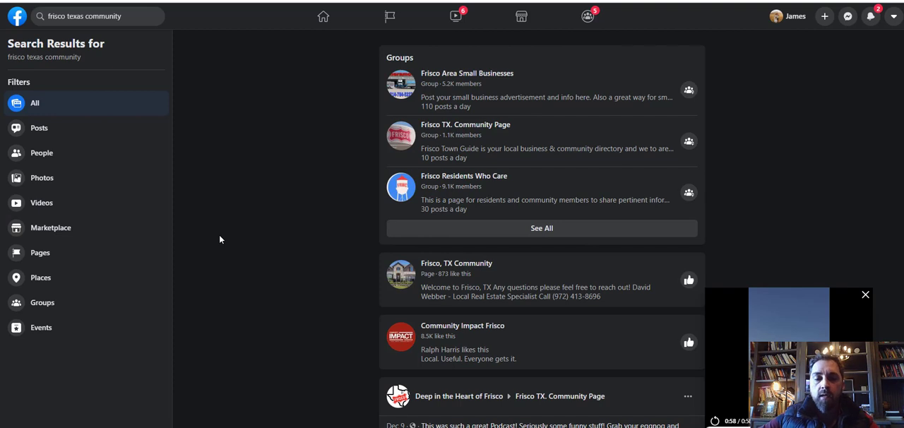
{"action": "mouse_move", "coordinate": [446, 208]}
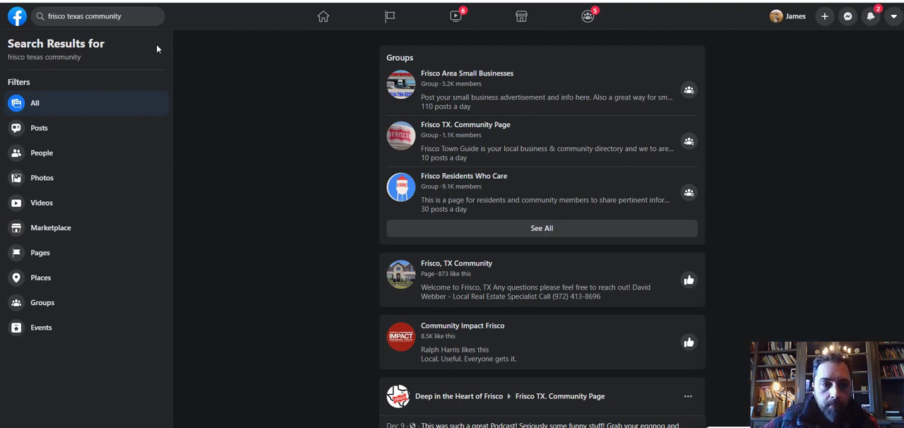
{"action": "mouse_move", "coordinate": [779, 202]}
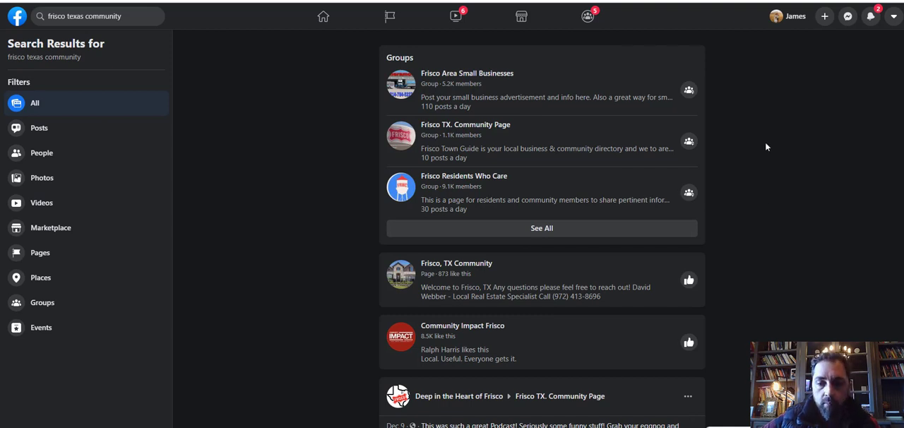
{"action": "mouse_move", "coordinate": [479, 246]}
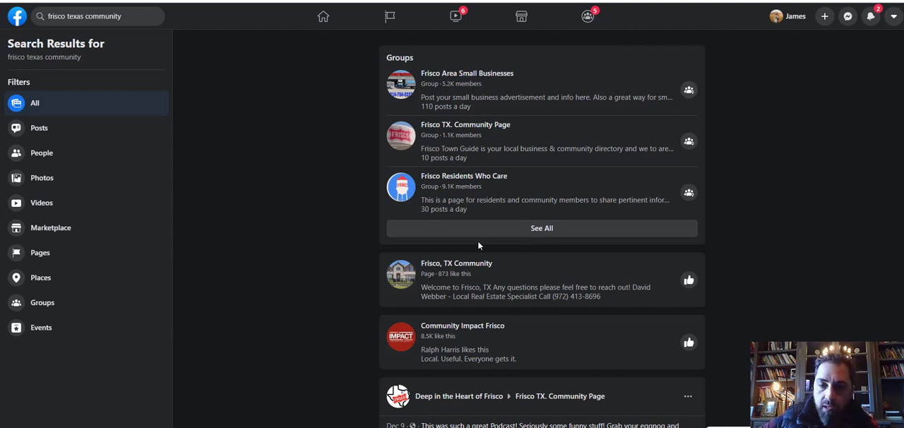
{"action": "mouse_move", "coordinate": [759, 243]}
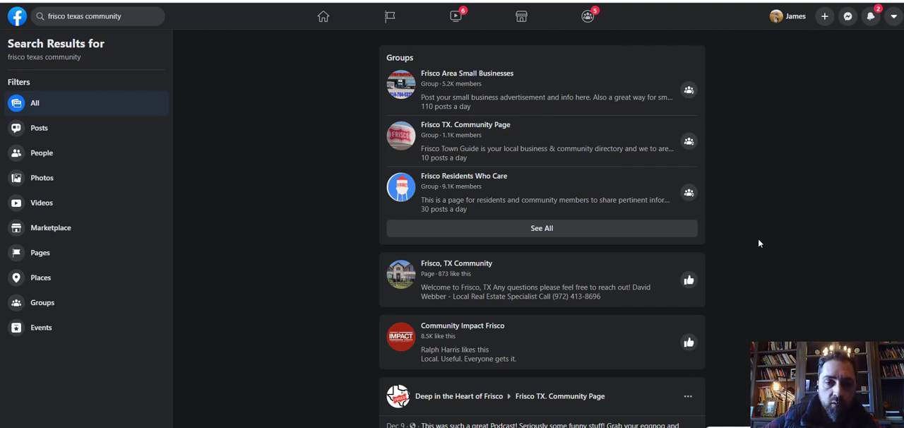
{"action": "mouse_move", "coordinate": [880, 24]}
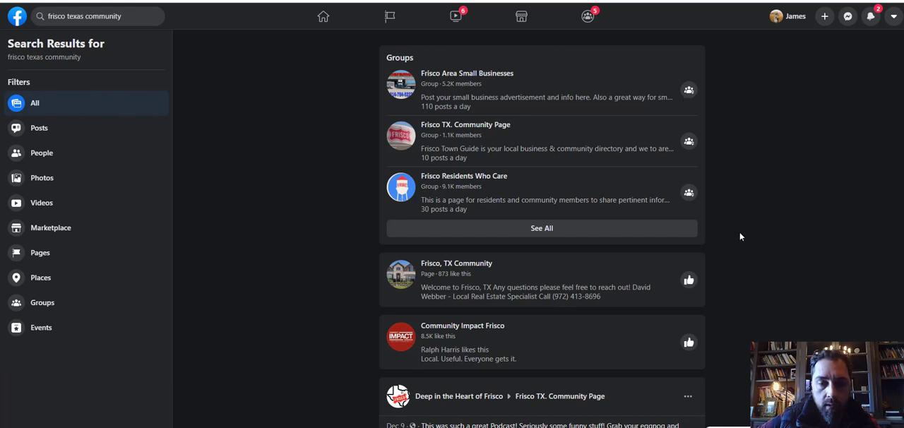
{"action": "mouse_move", "coordinate": [689, 92]}
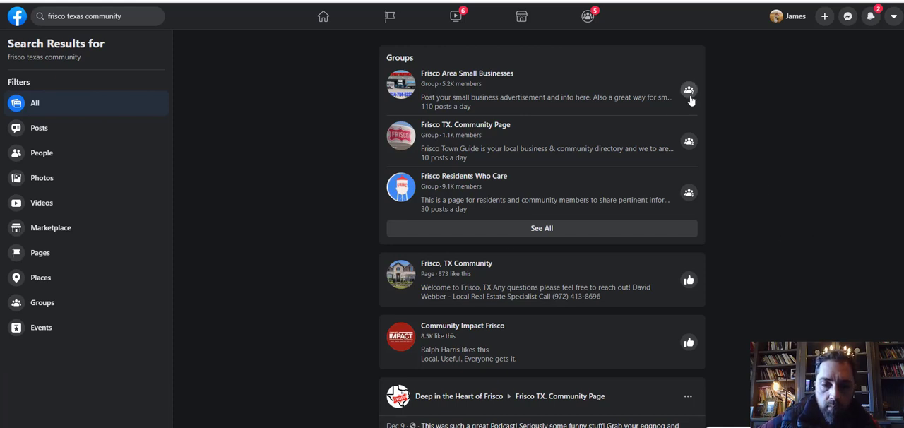
{"action": "mouse_move", "coordinate": [825, 180]}
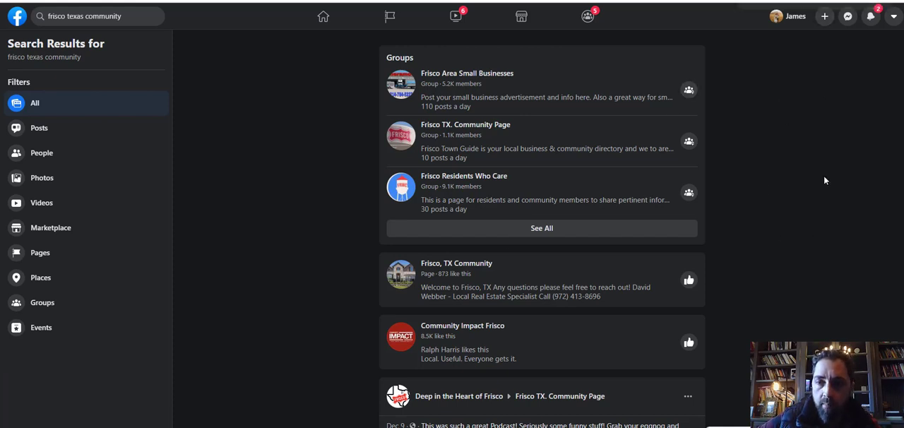
{"action": "mouse_move", "coordinate": [813, 198]}
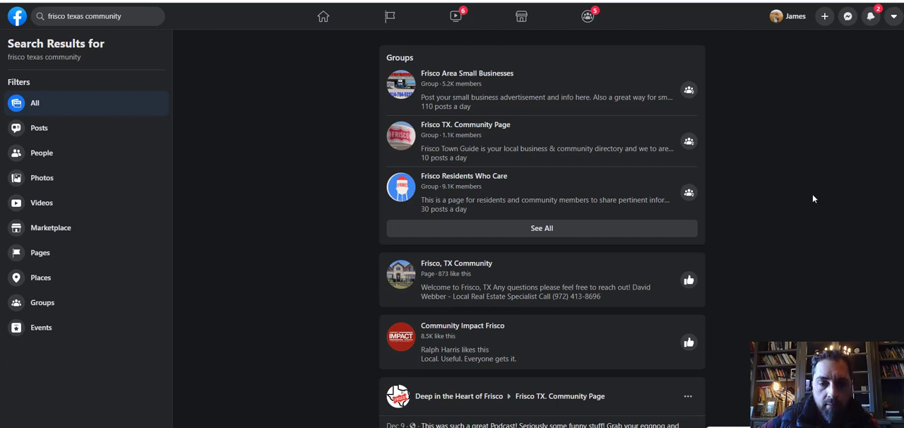
{"action": "mouse_move", "coordinate": [862, 37]}
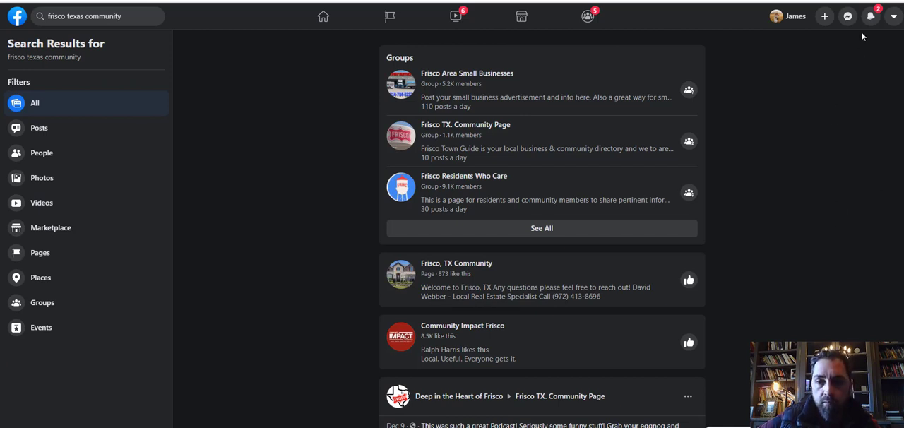
{"action": "mouse_move", "coordinate": [861, 245]}
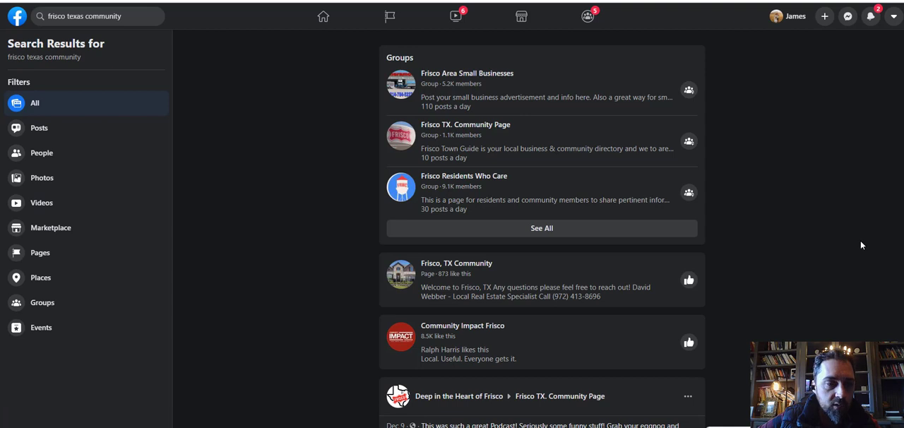